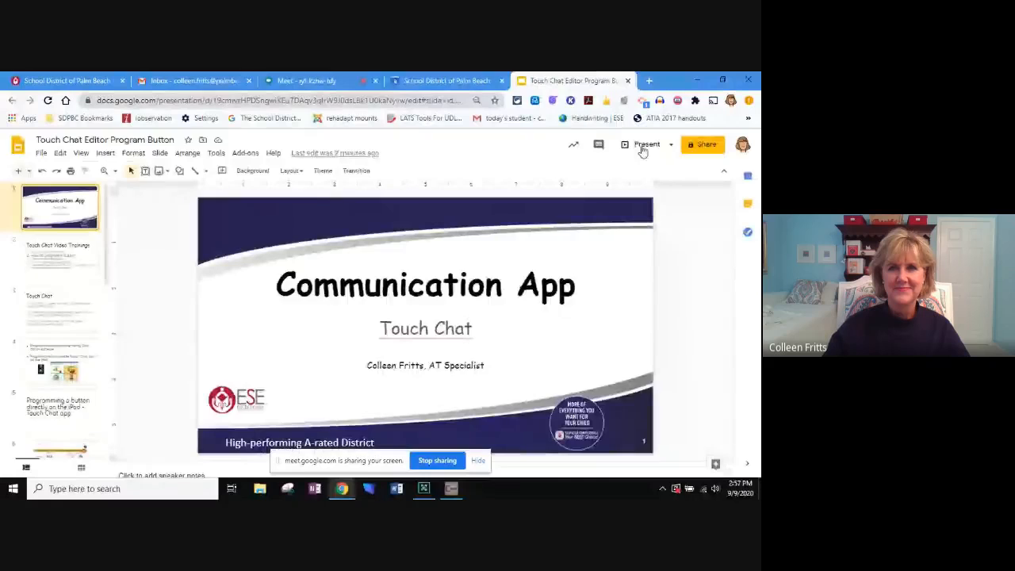
- Present the Touch Chat deck full screen from slide 1 and dismiss the sharing notice
click(647, 145)
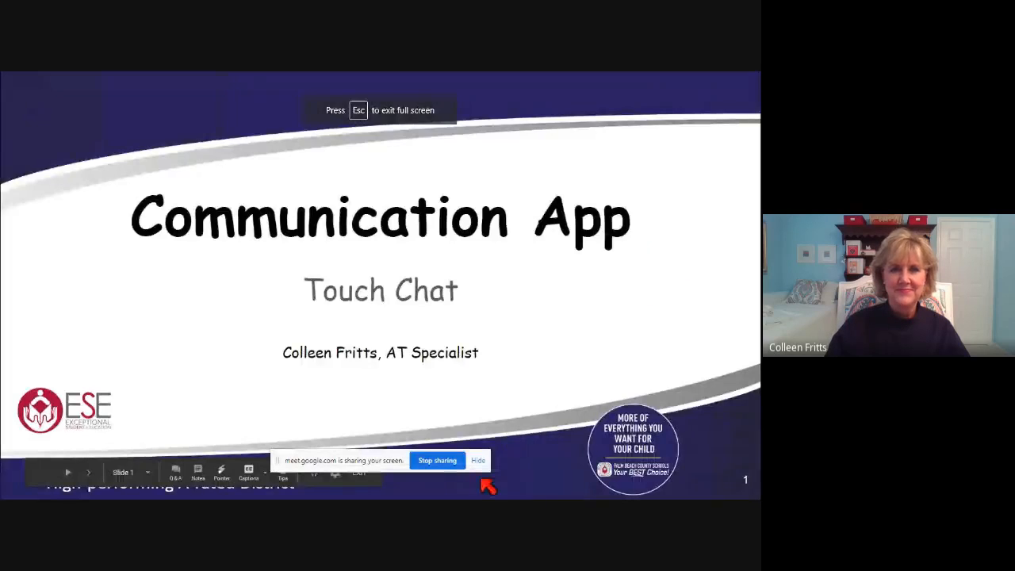
click(477, 460)
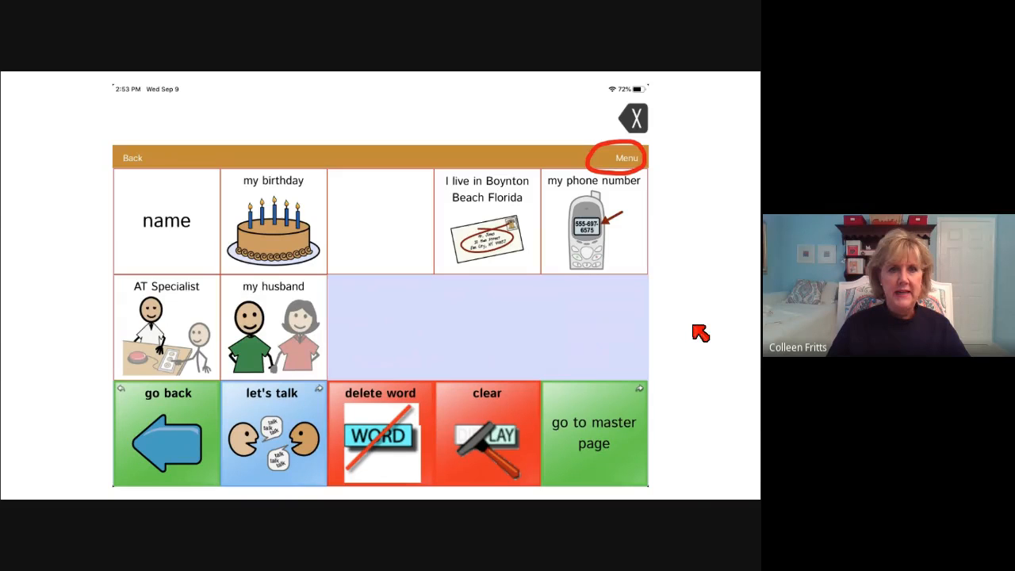
mouse_move(164, 241)
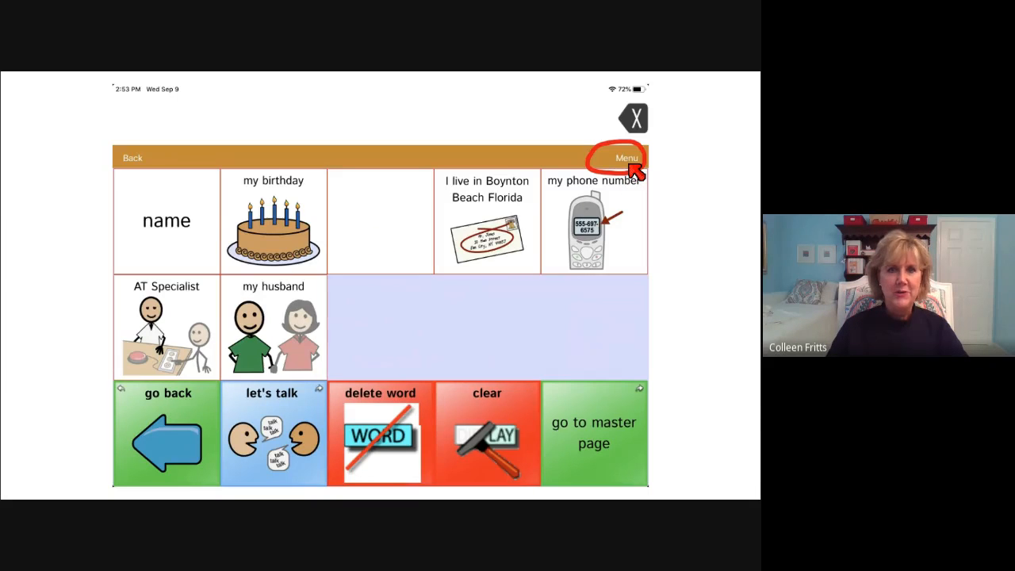
- Advance past the Menu slide to the Edit Page and about-me editing slides
click(626, 157)
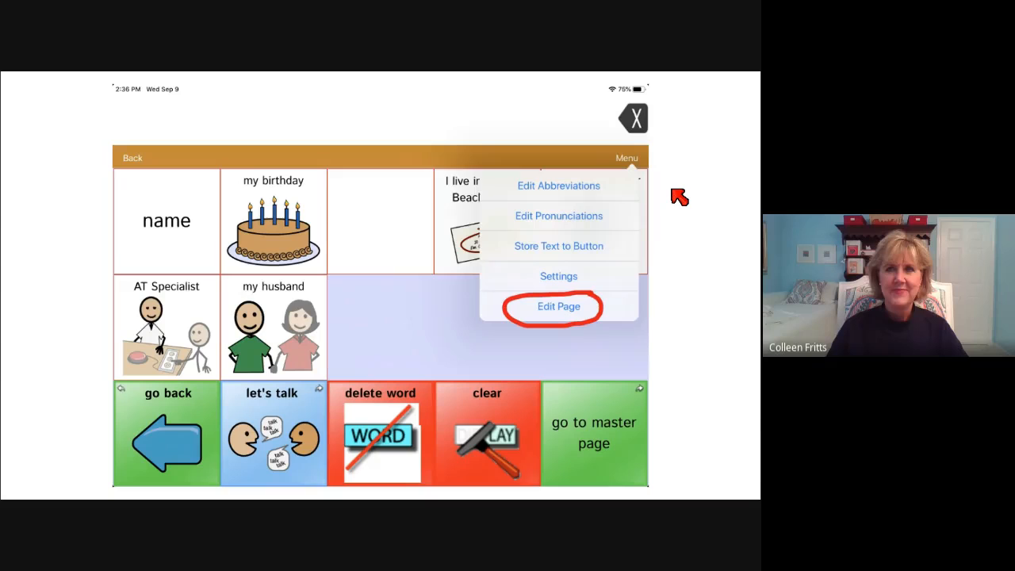
mouse_move(615, 316)
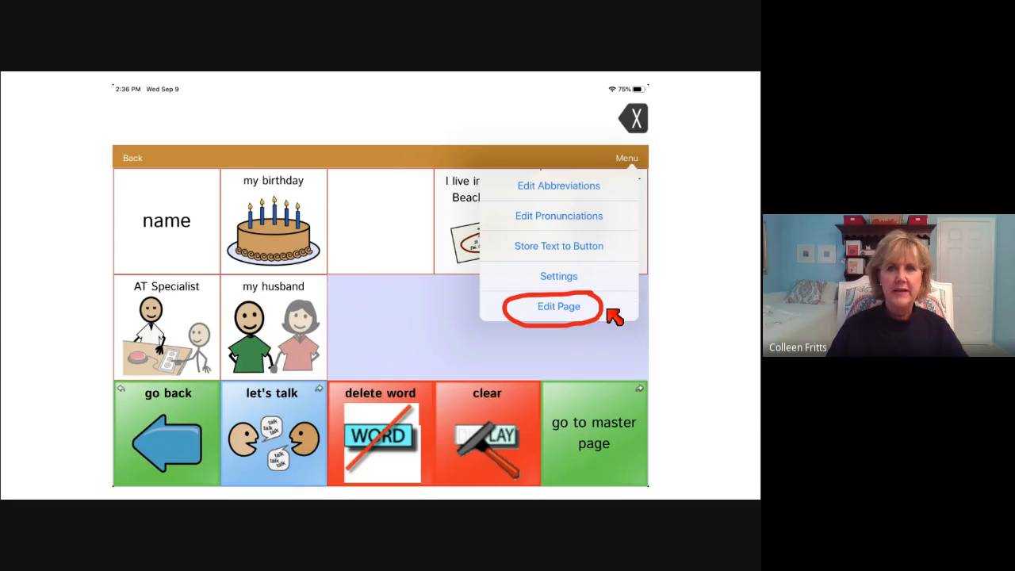
mouse_move(575, 329)
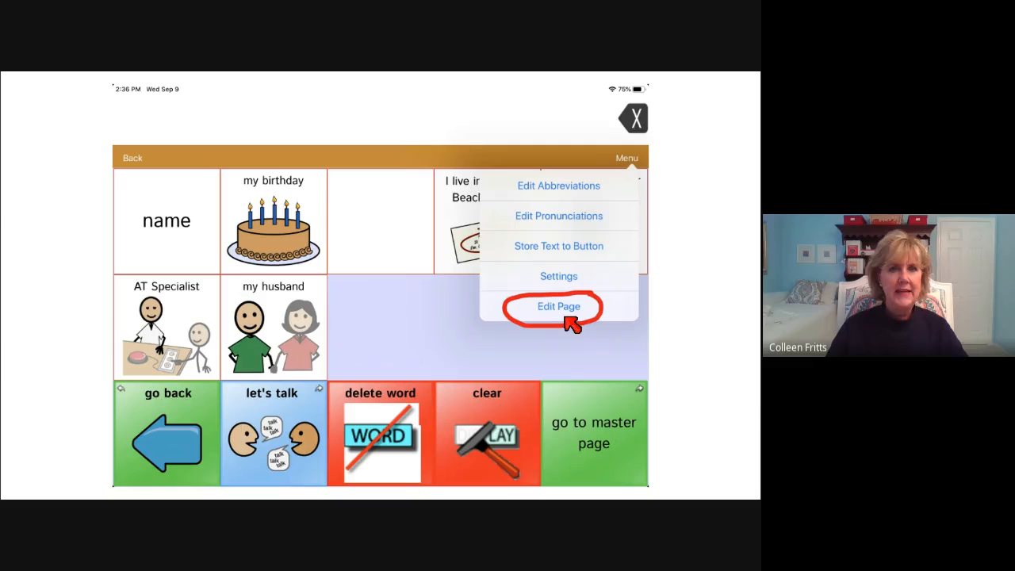
mouse_move(689, 312)
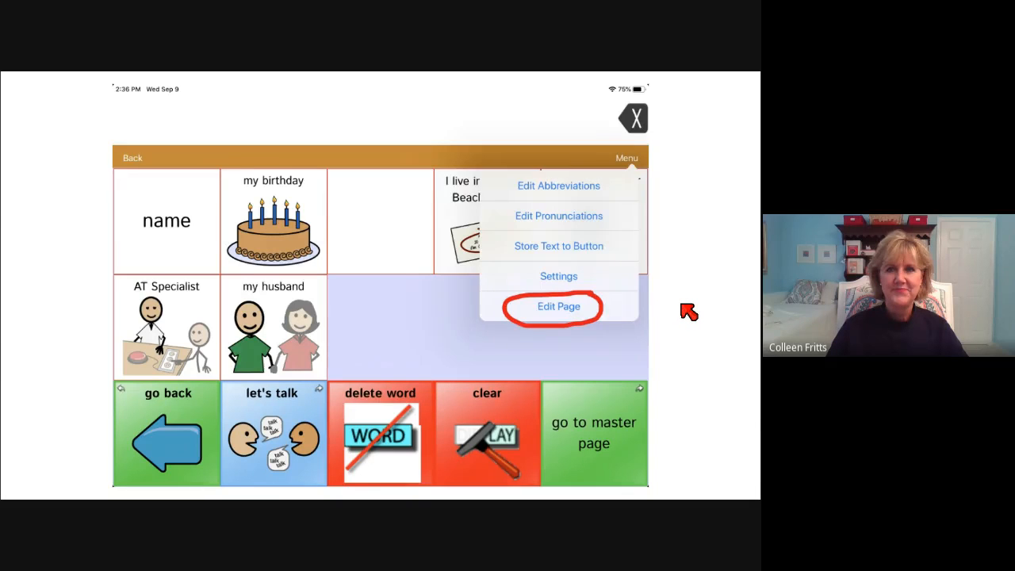
click(558, 307)
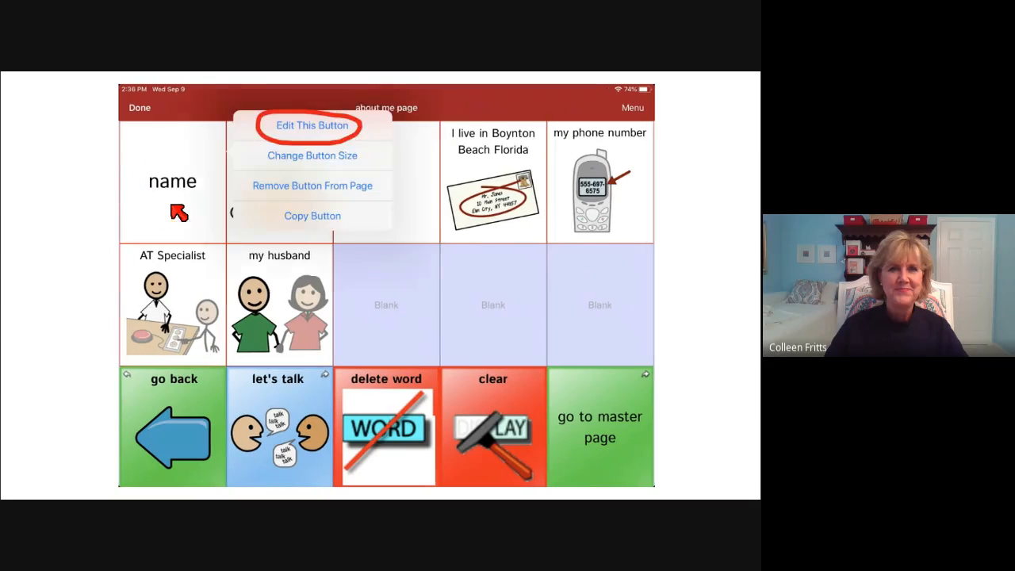
mouse_move(325, 142)
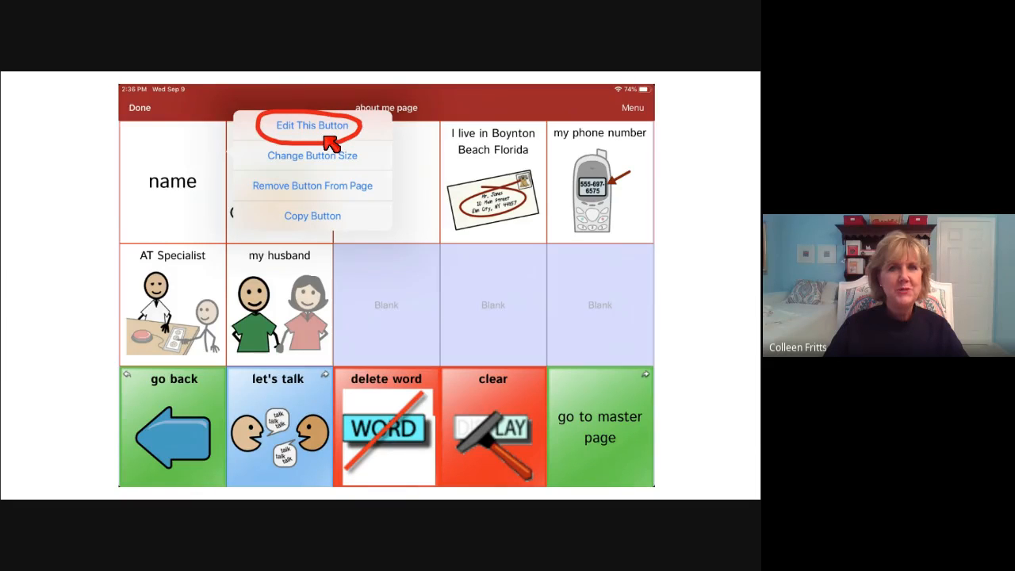
mouse_move(323, 131)
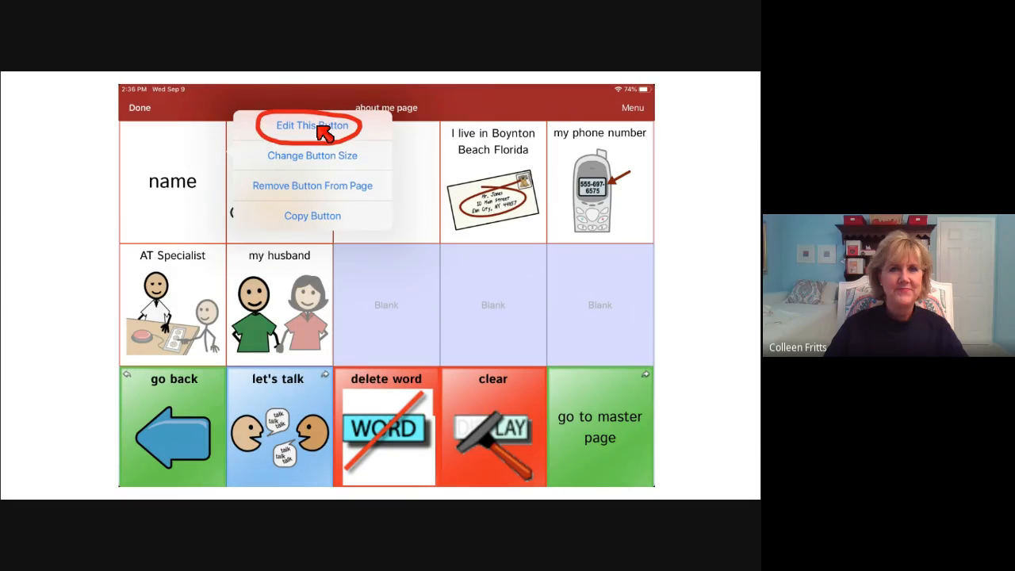
- Advance to the Edit Button dialog slide and the 'woman' symbol search slide
click(312, 126)
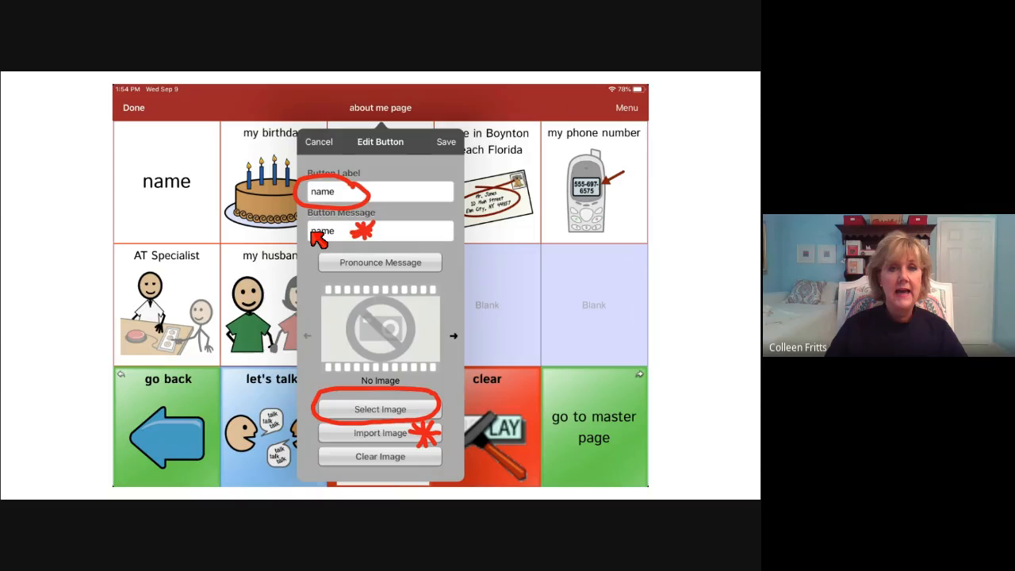
mouse_move(397, 234)
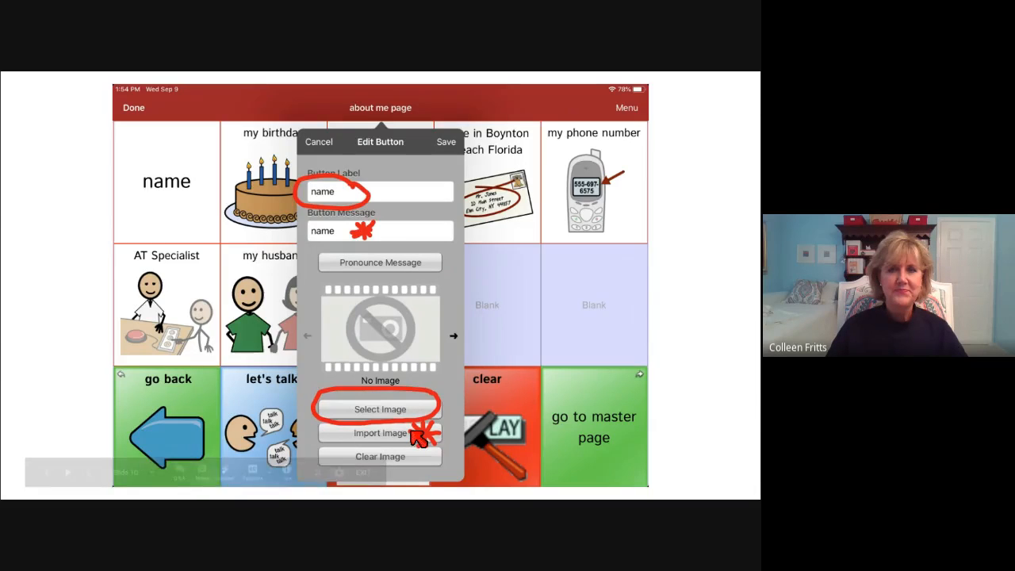
click(380, 408)
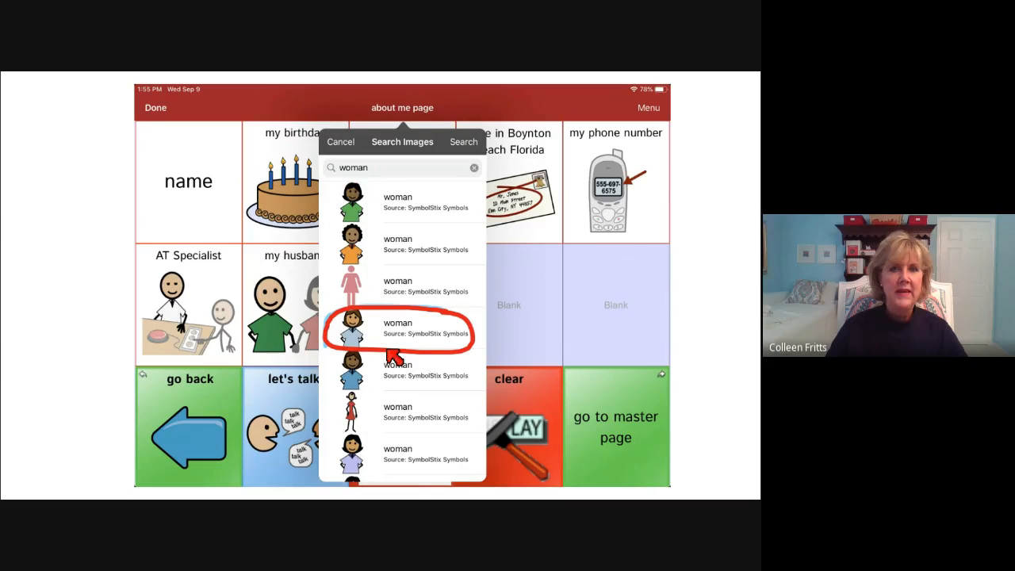
mouse_move(419, 352)
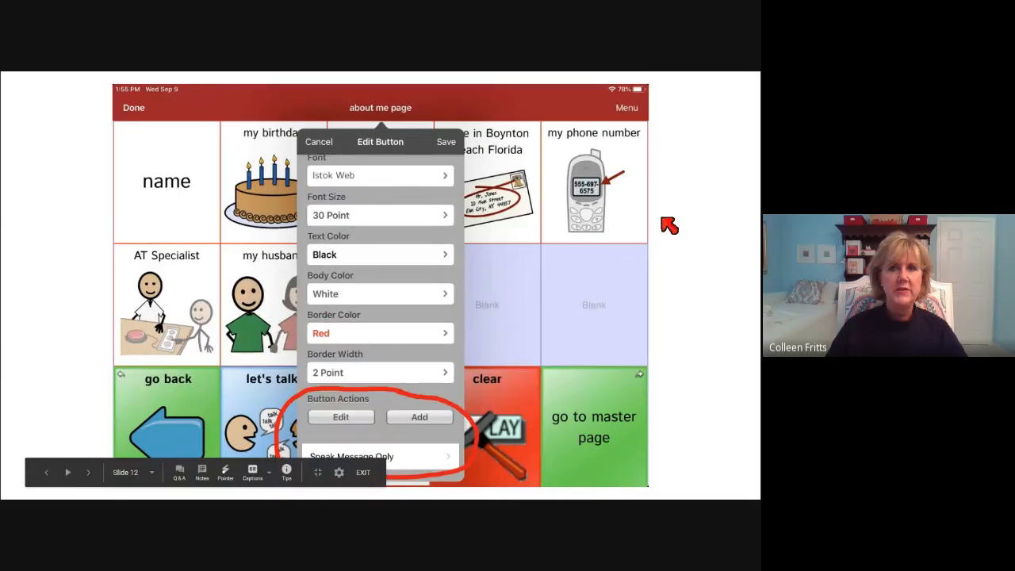
mouse_move(683, 230)
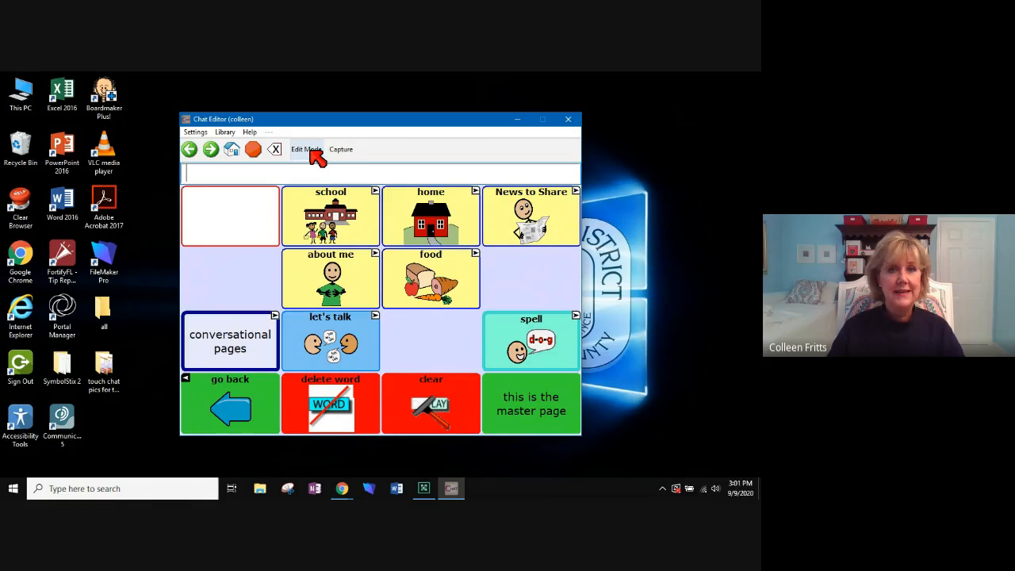
- Turn on Edit Mode and open the blank top-left button's context menu
click(306, 149)
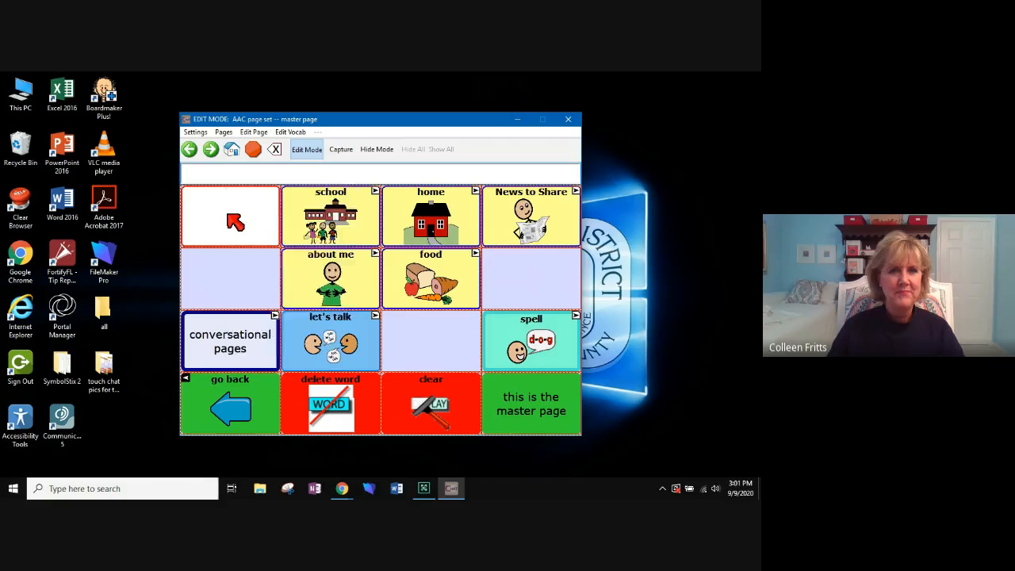
right_click(230, 215)
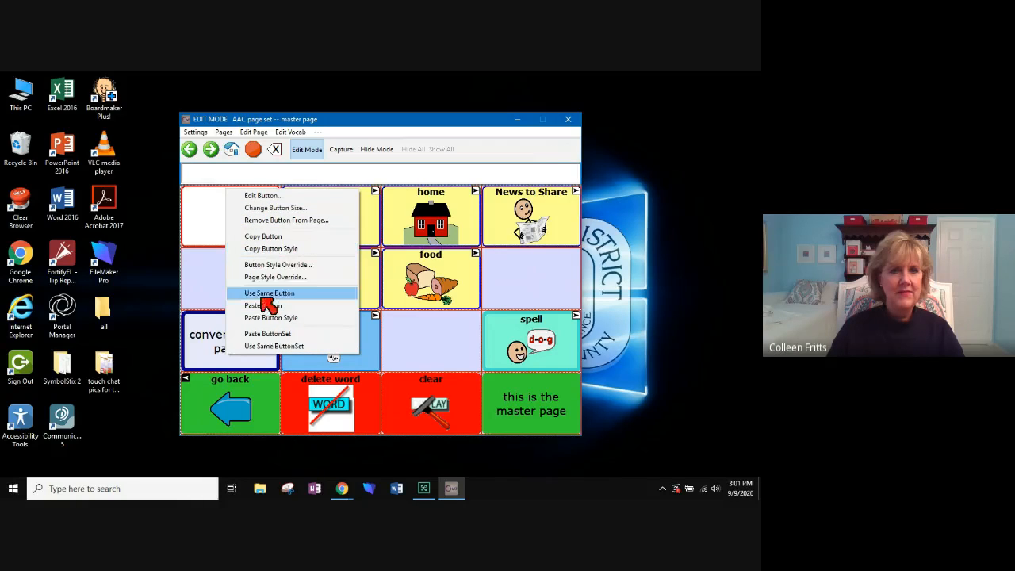
mouse_move(274, 234)
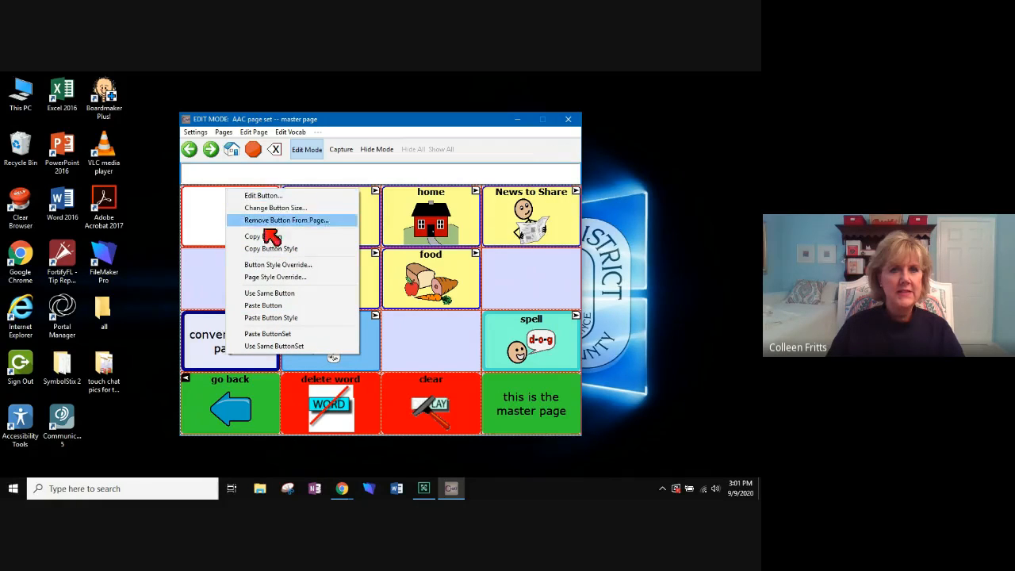
mouse_move(277, 201)
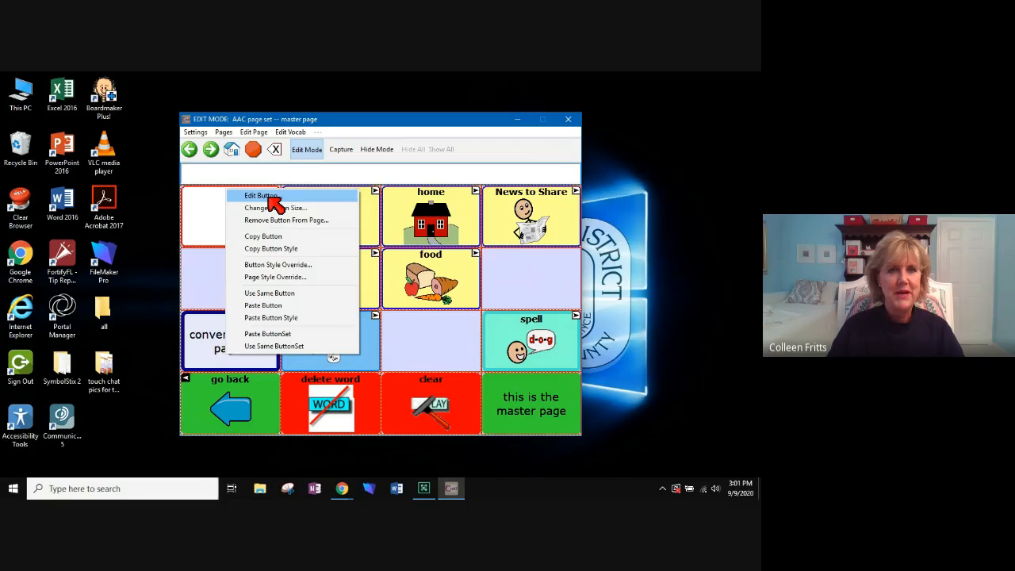
- Edit the blank button with label 'Colleen' and message 'My name is Colleen'
click(261, 196)
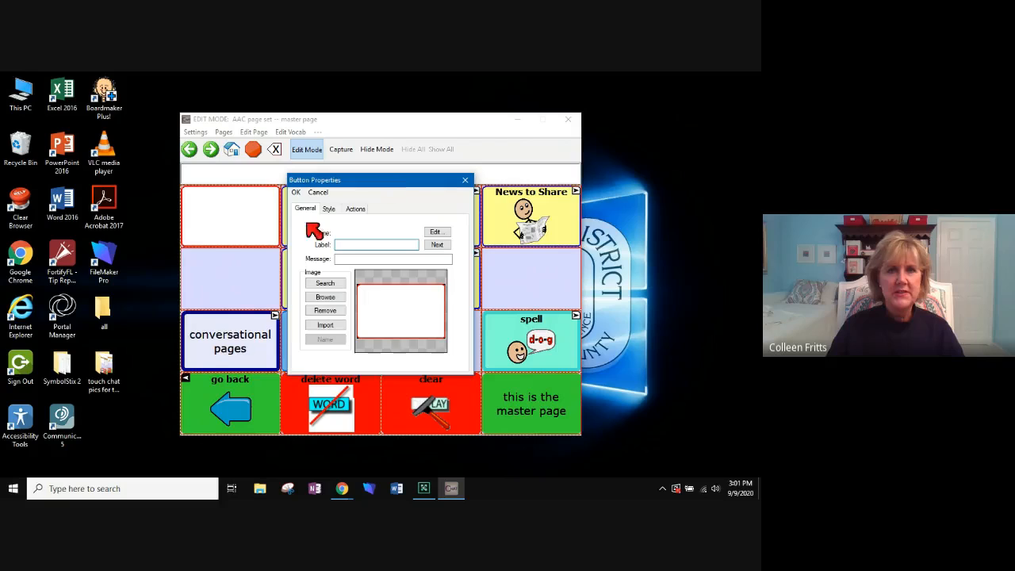
mouse_move(464, 367)
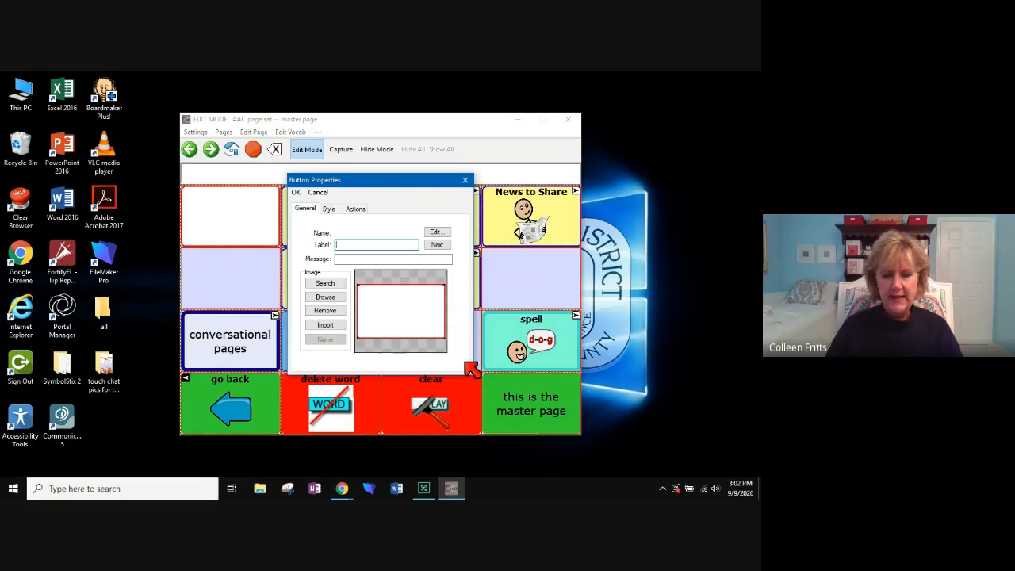
text(C)
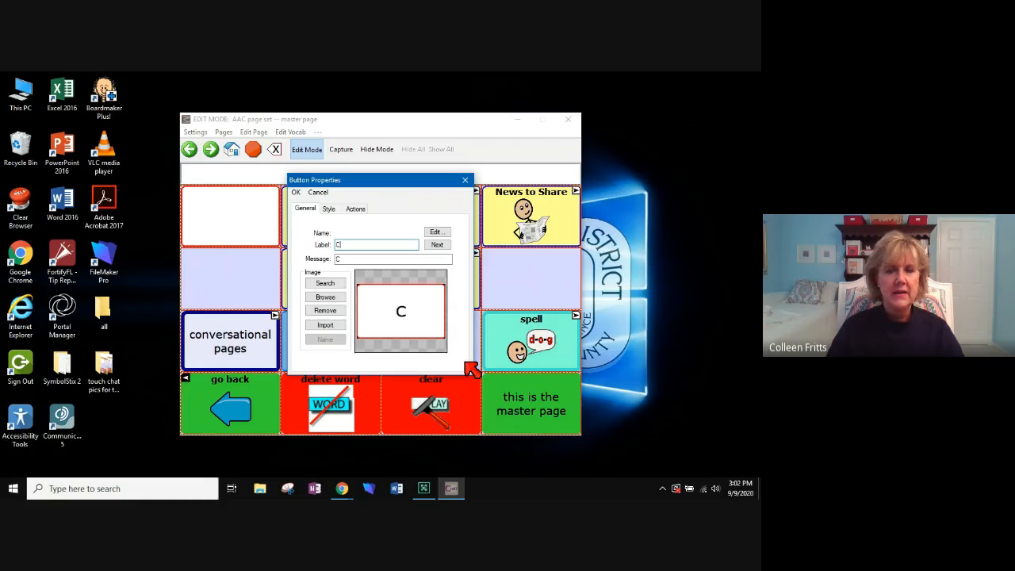
text(olleen)
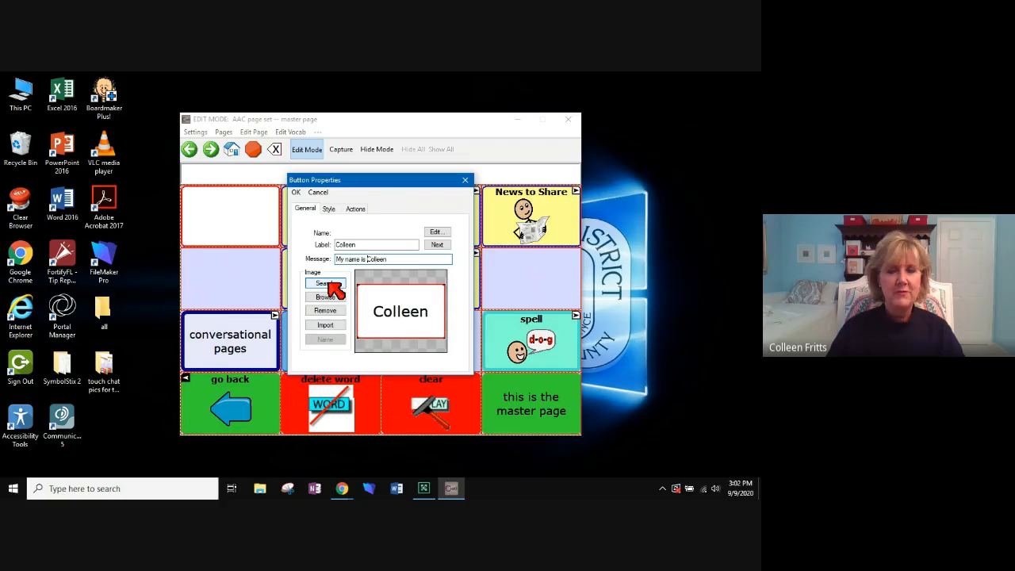
- After no match for Colleen, search 'woman' and highlight the brown-haired woman in blue
click(325, 284)
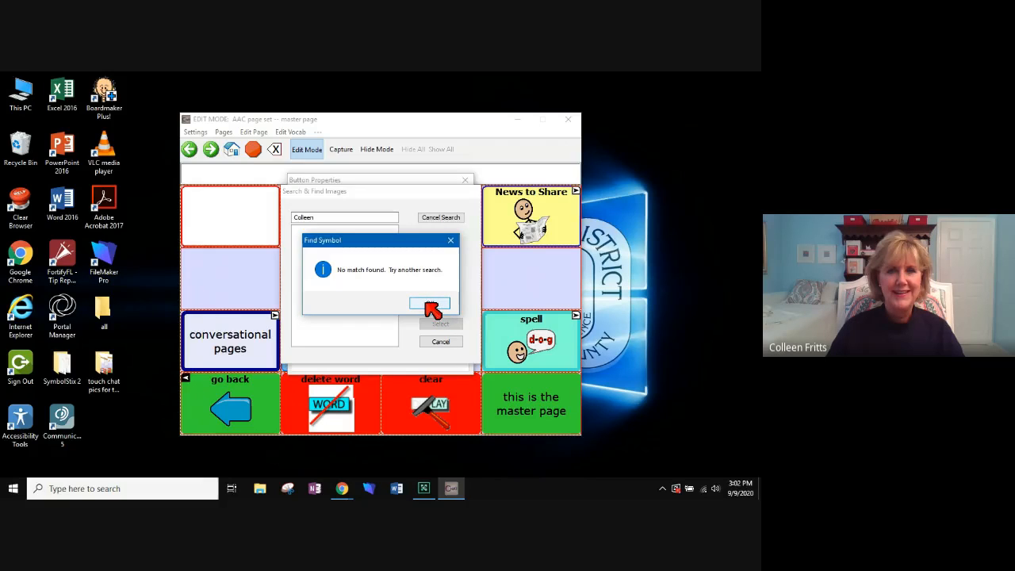
click(430, 308)
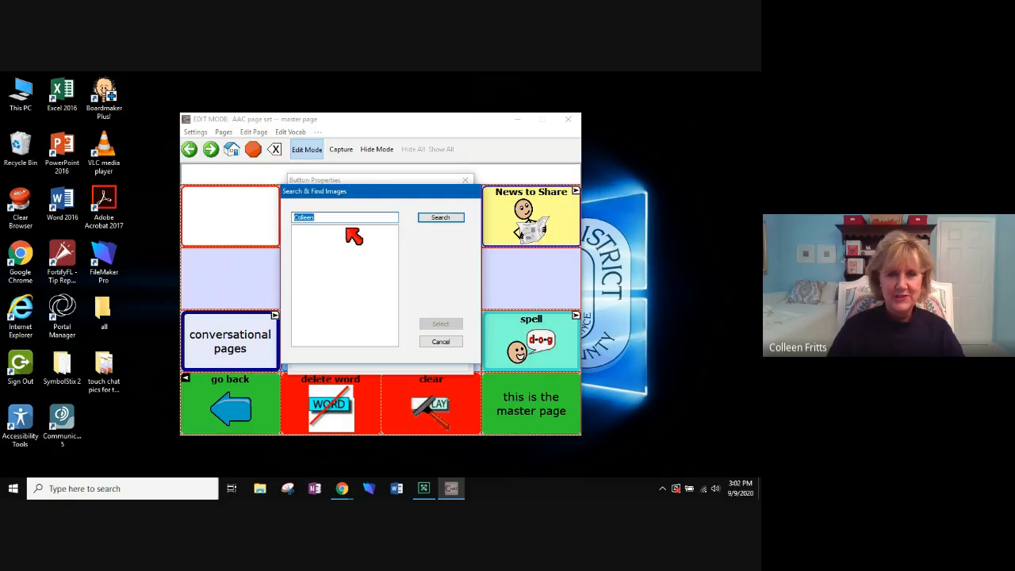
text(woman)
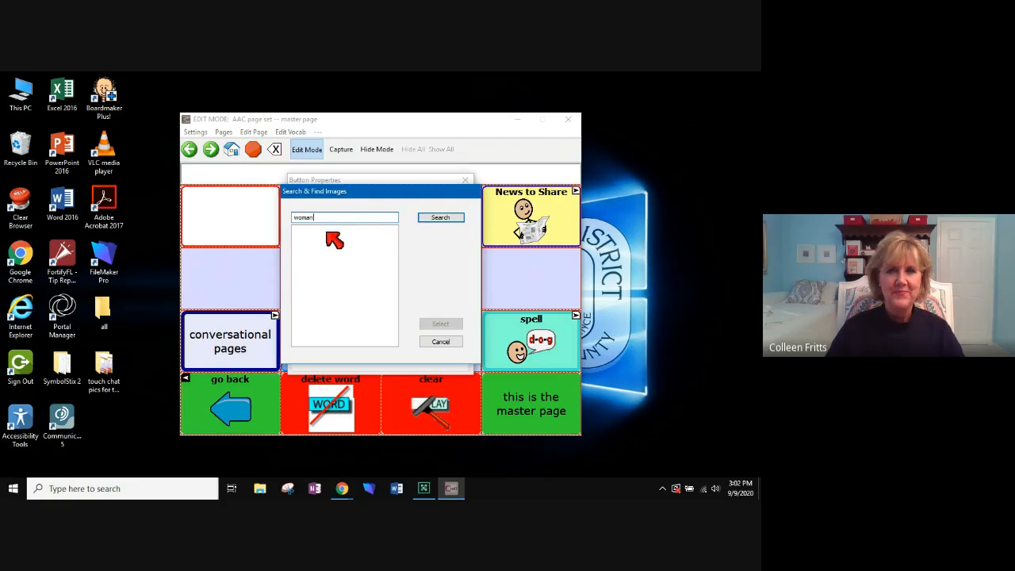
click(441, 218)
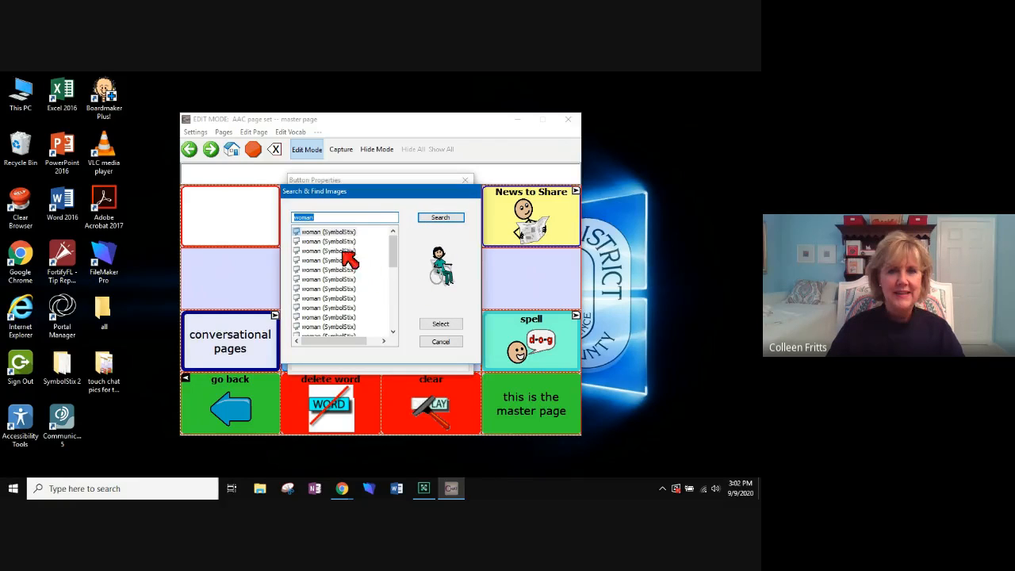
click(329, 241)
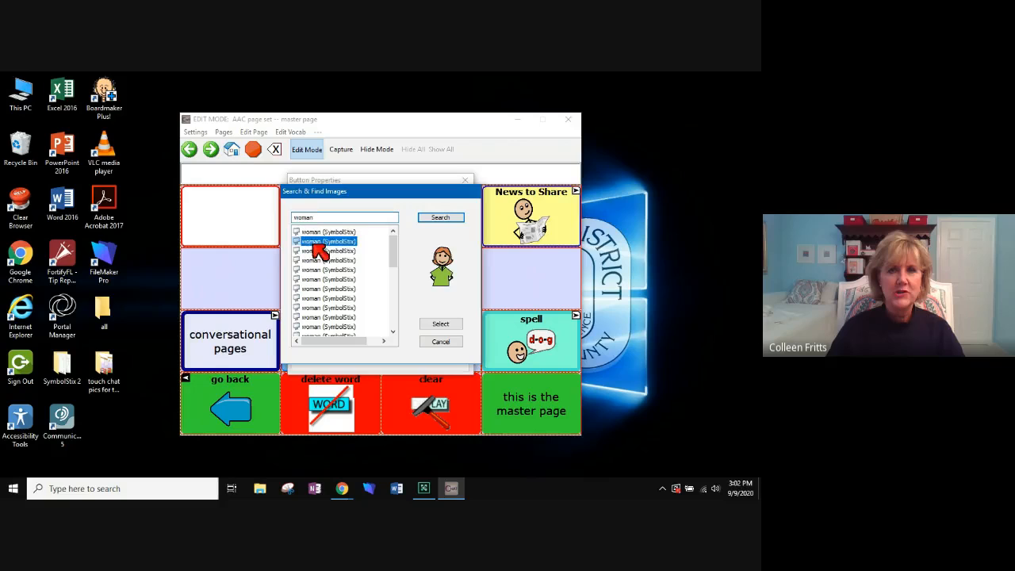
click(328, 260)
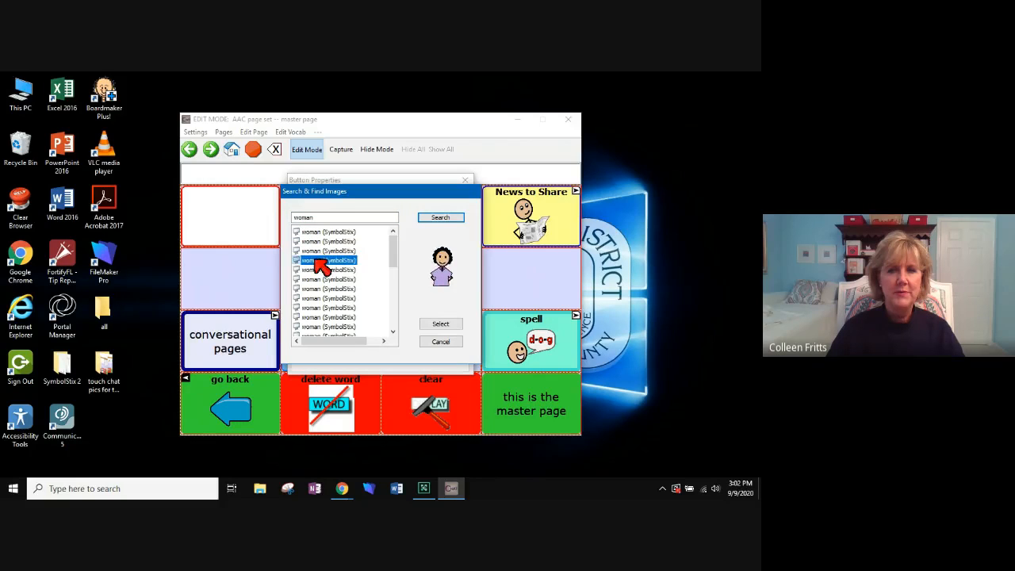
click(330, 269)
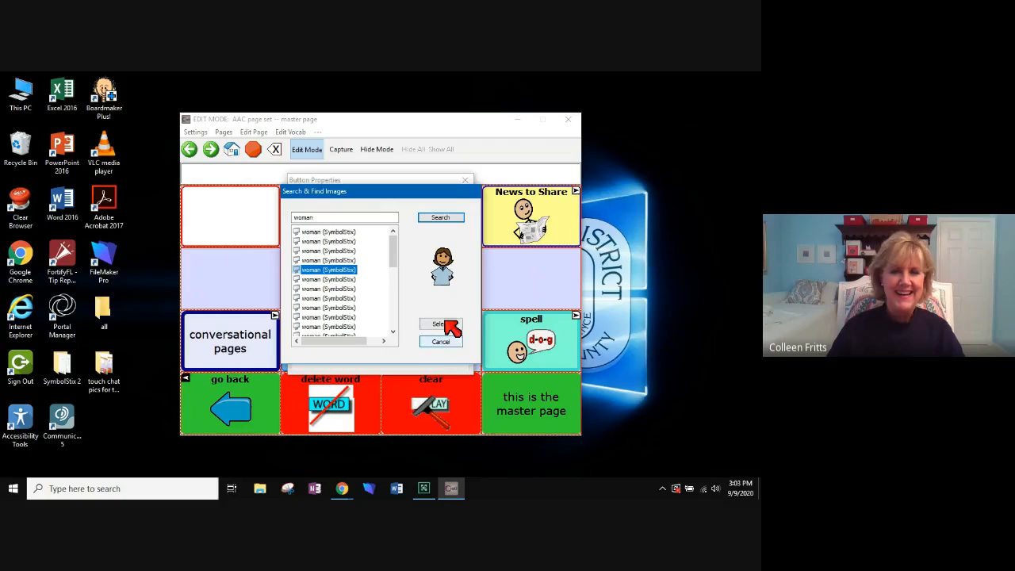
- Apply the woman symbol, then set Label on Top with 24 pt label font
click(438, 323)
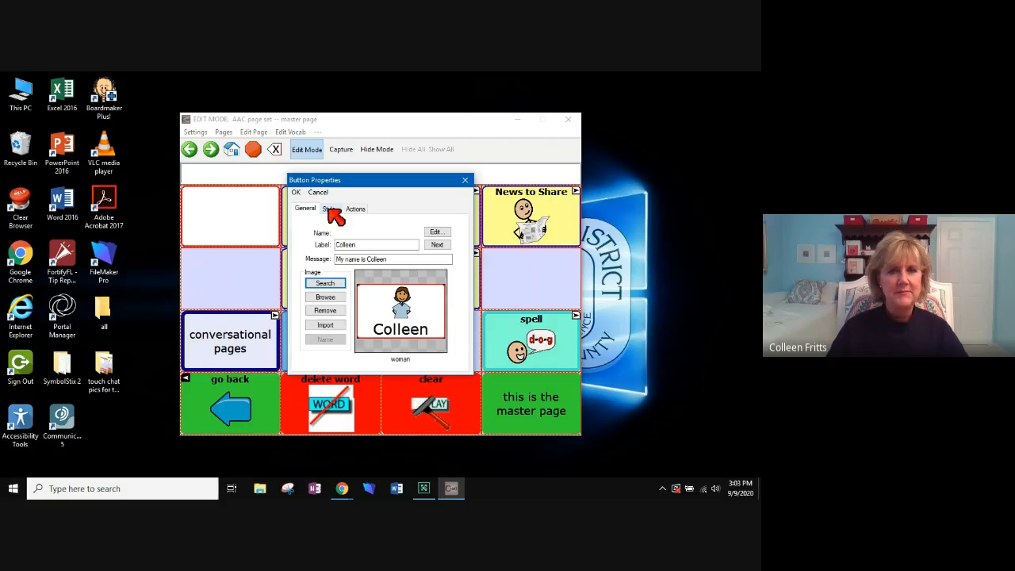
click(328, 209)
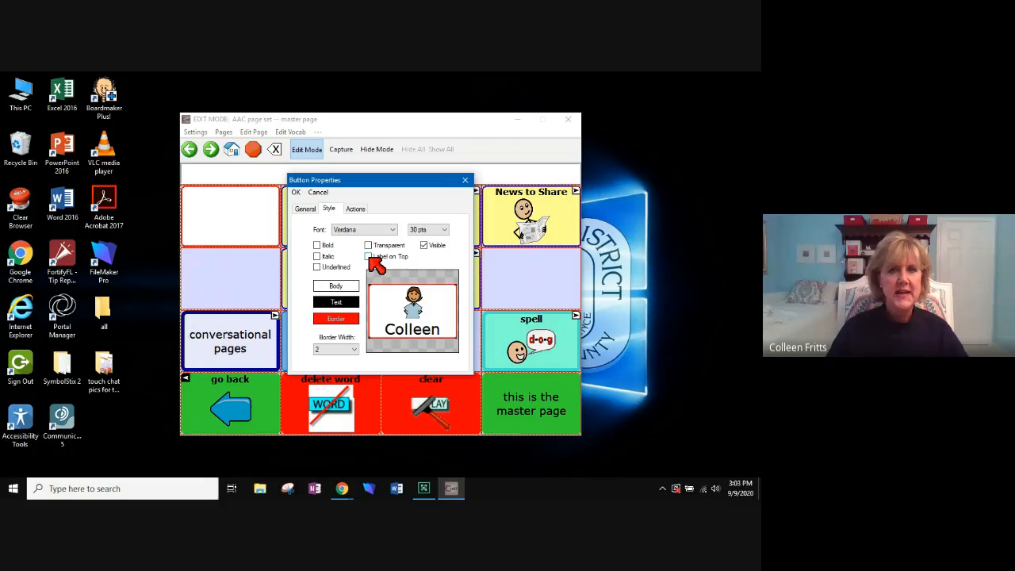
click(368, 257)
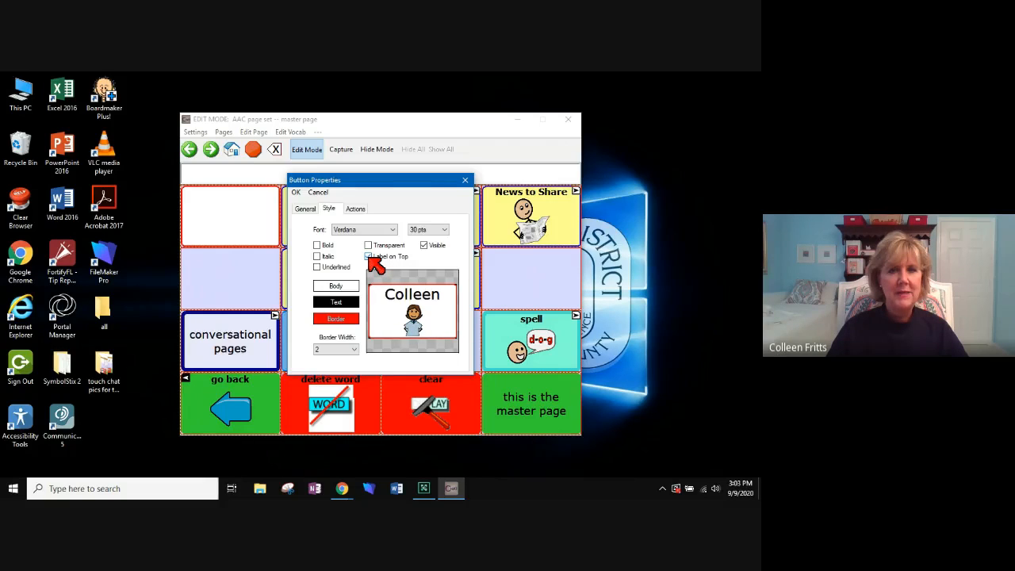
click(369, 256)
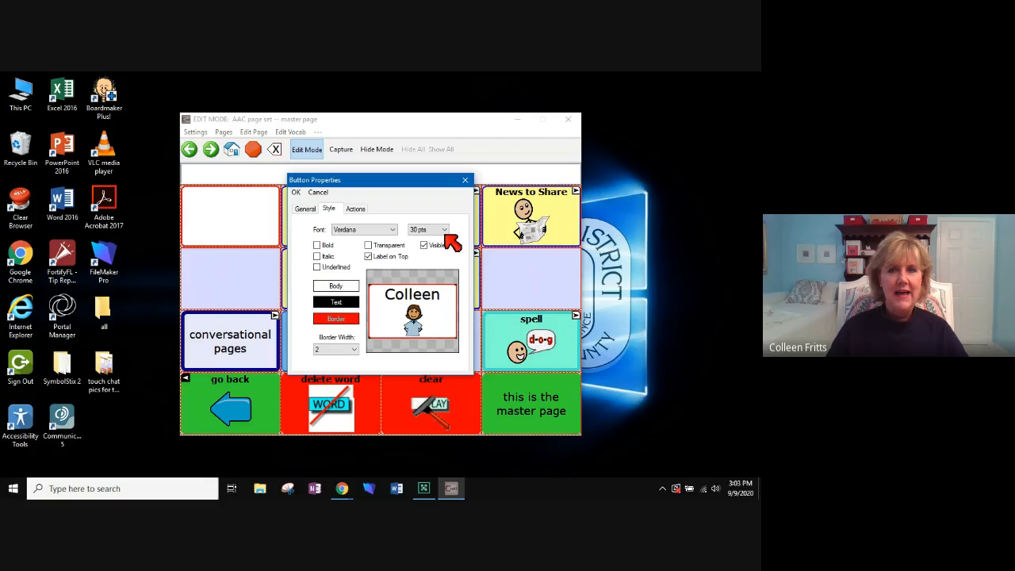
click(444, 229)
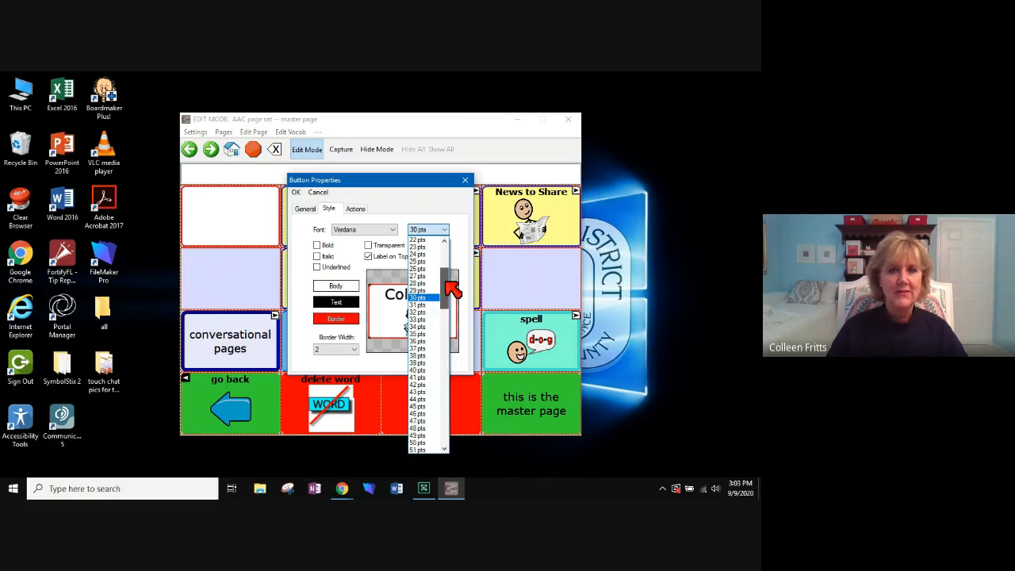
click(418, 246)
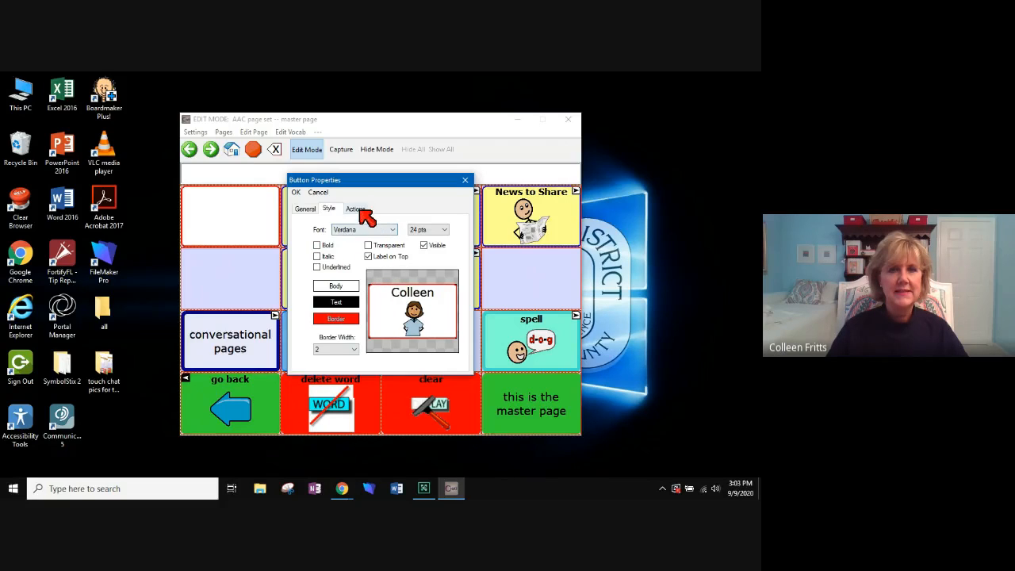
- Replace the button's existing action with Speak Message Only
click(356, 208)
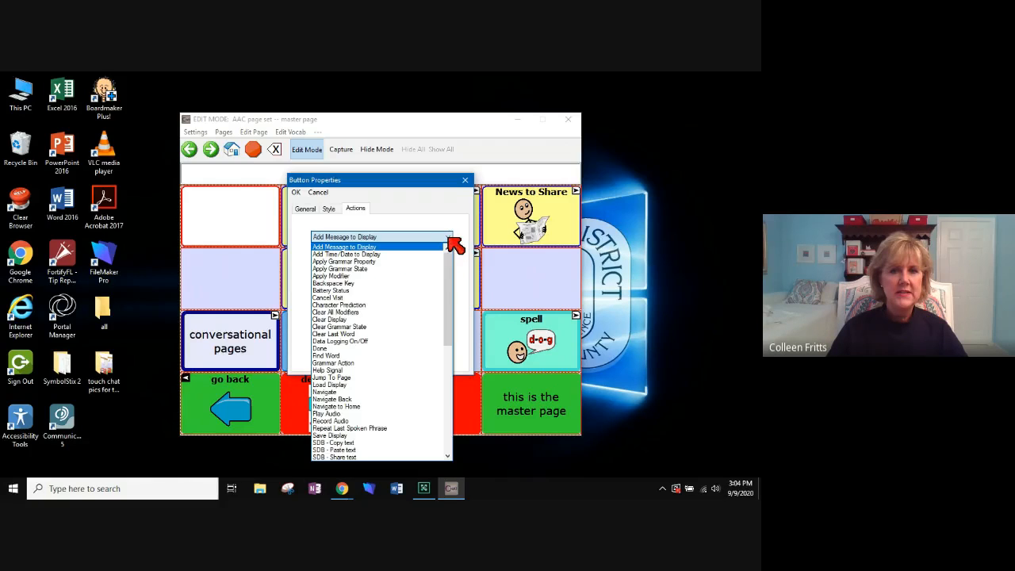
scroll(down, 3)
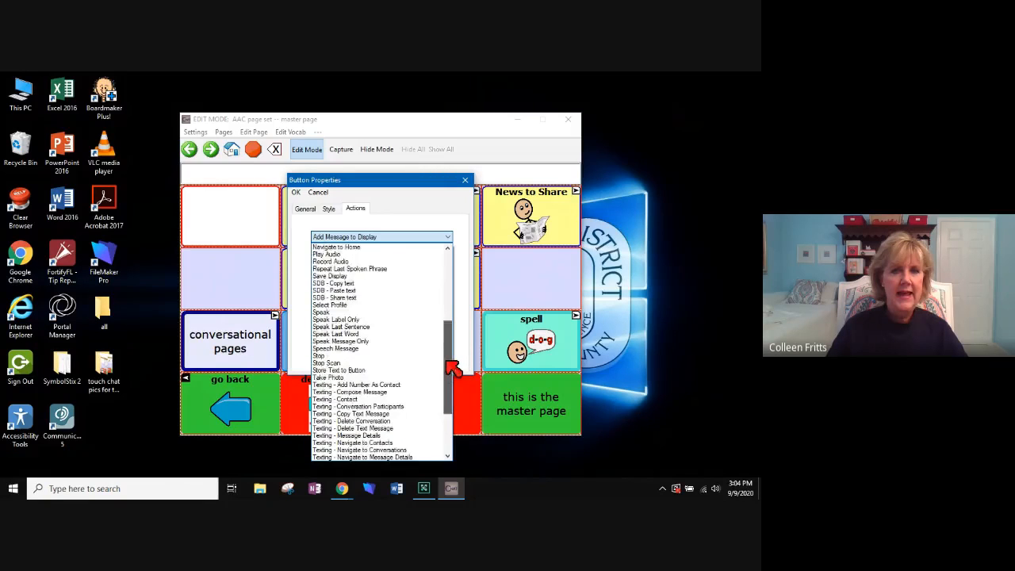
scroll(down, 3)
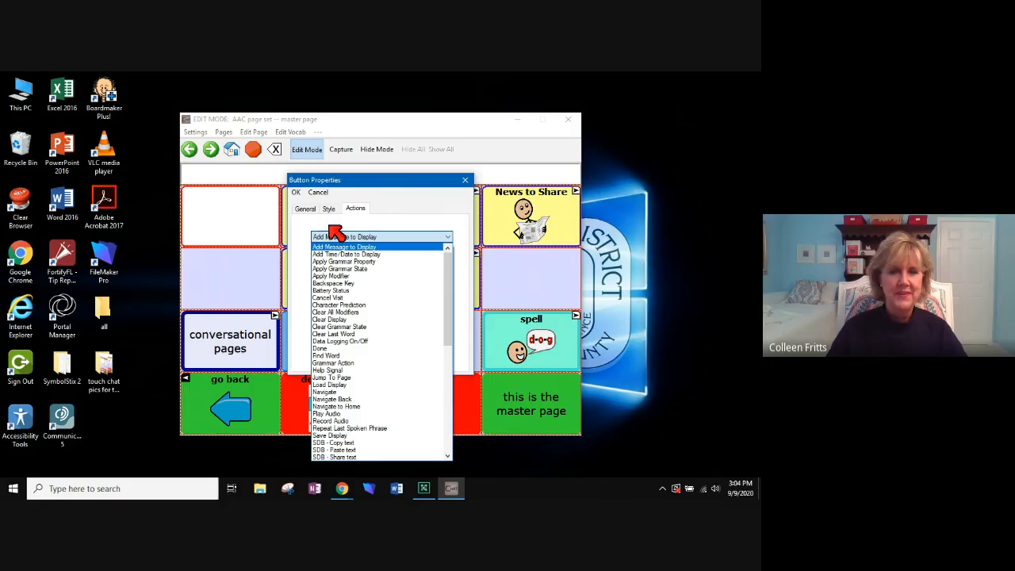
mouse_move(374, 208)
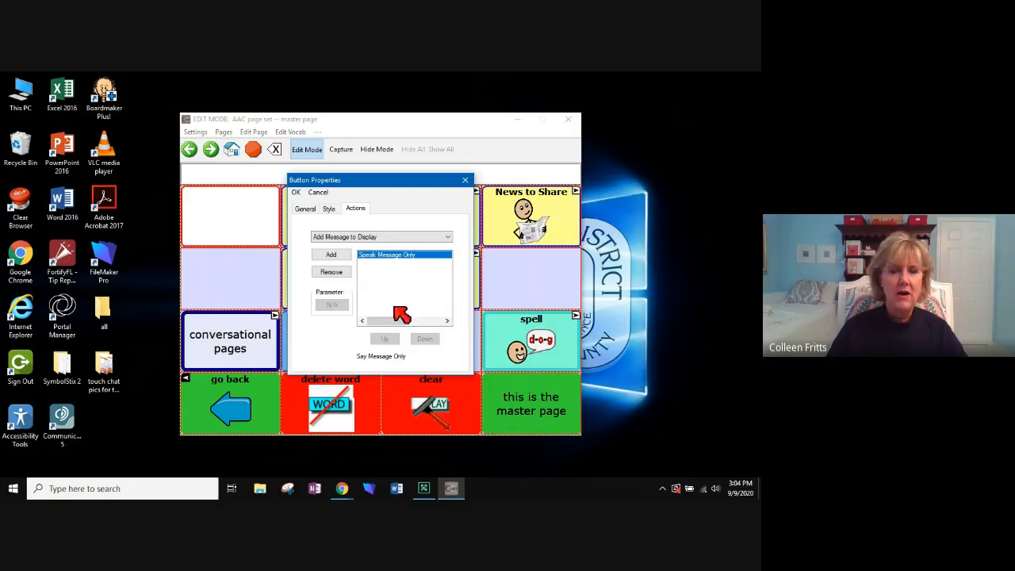
mouse_move(438, 262)
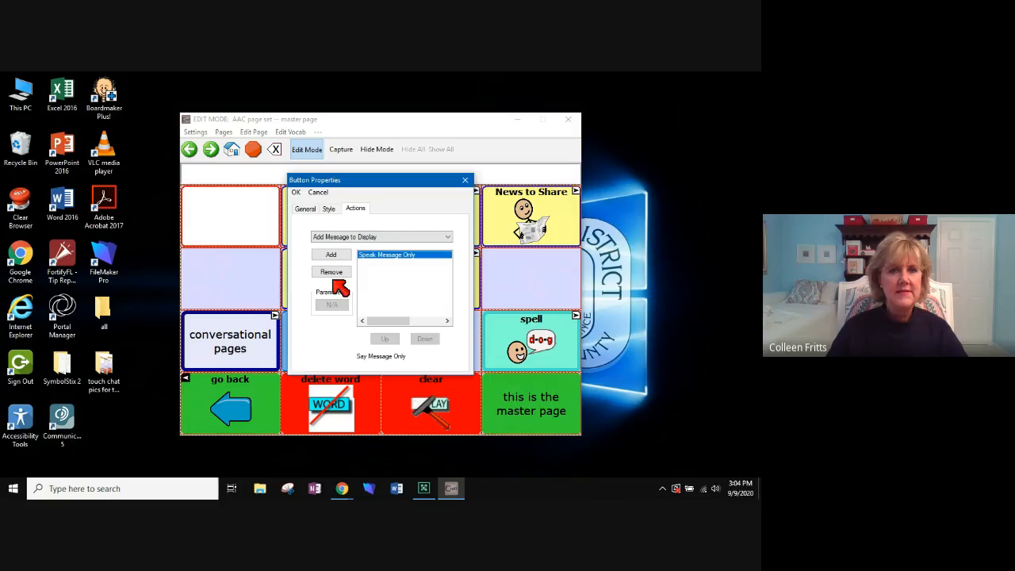
click(330, 271)
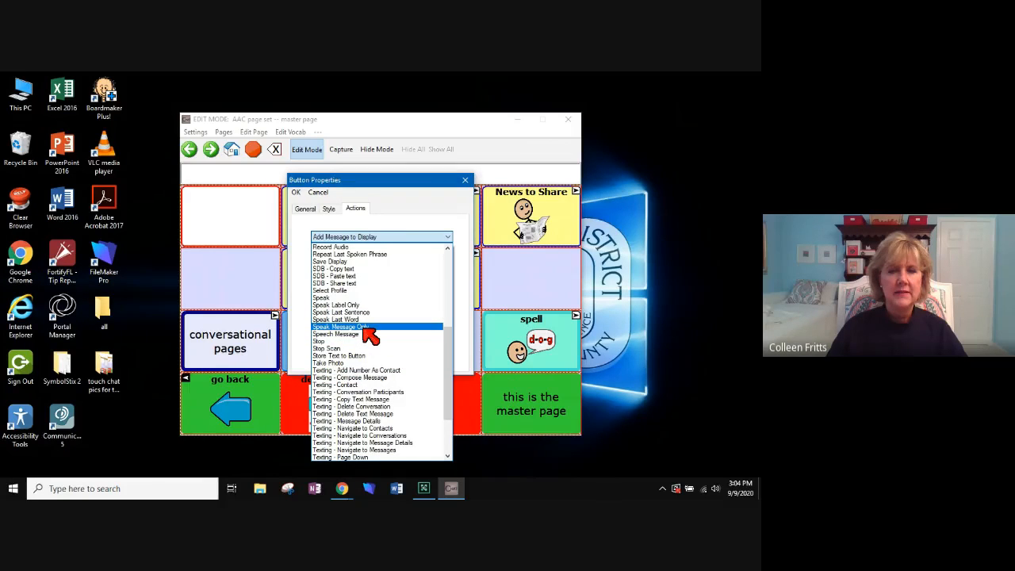
click(341, 326)
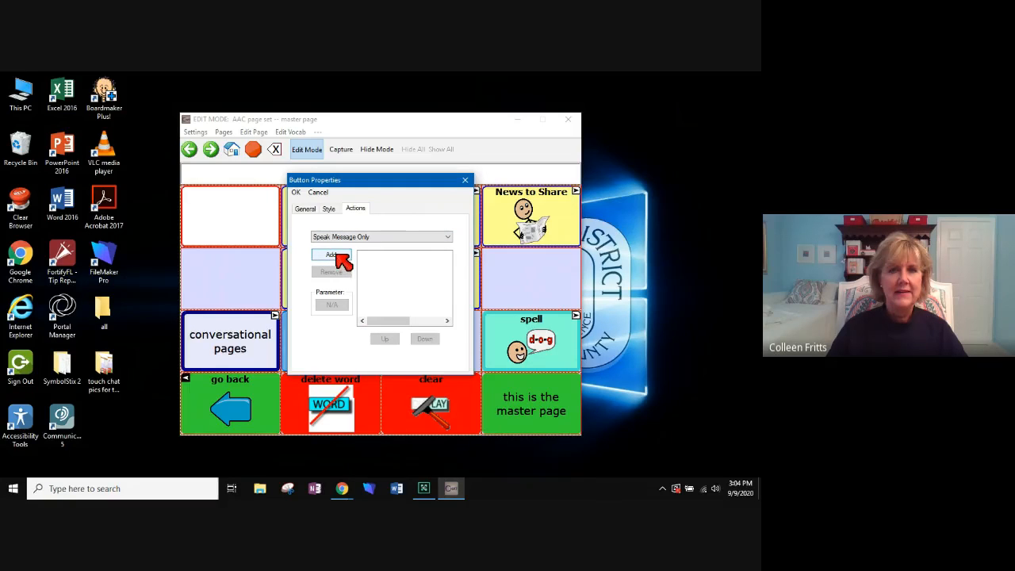
click(331, 254)
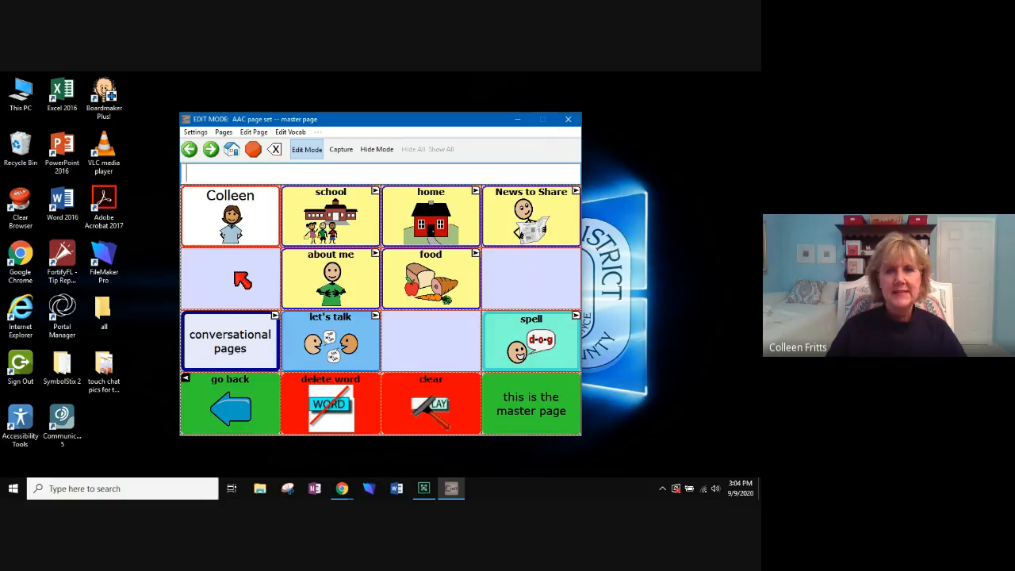
- Paste a copy of the Colleen button into the empty cell below it
right_click(242, 278)
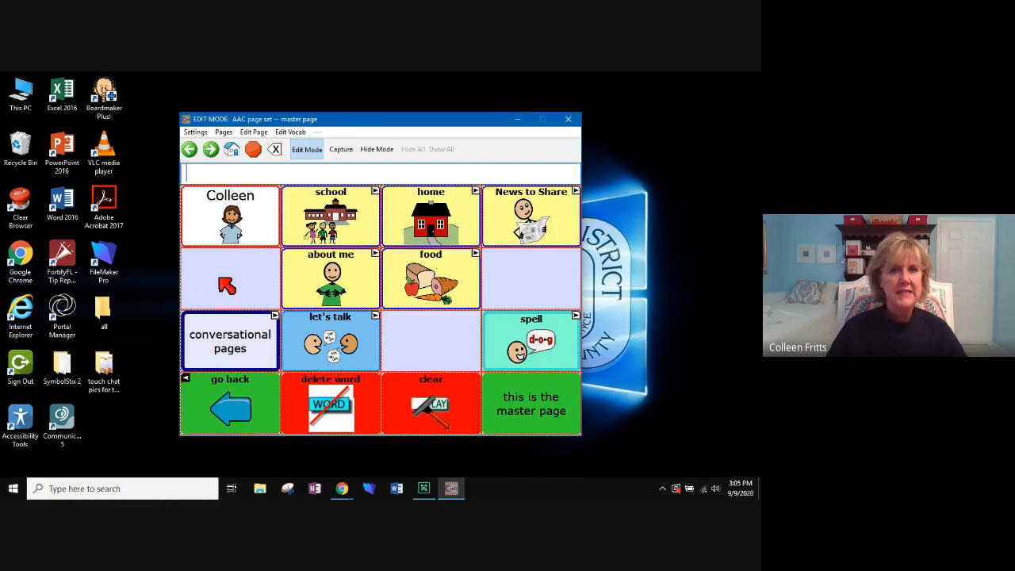
right_click(230, 281)
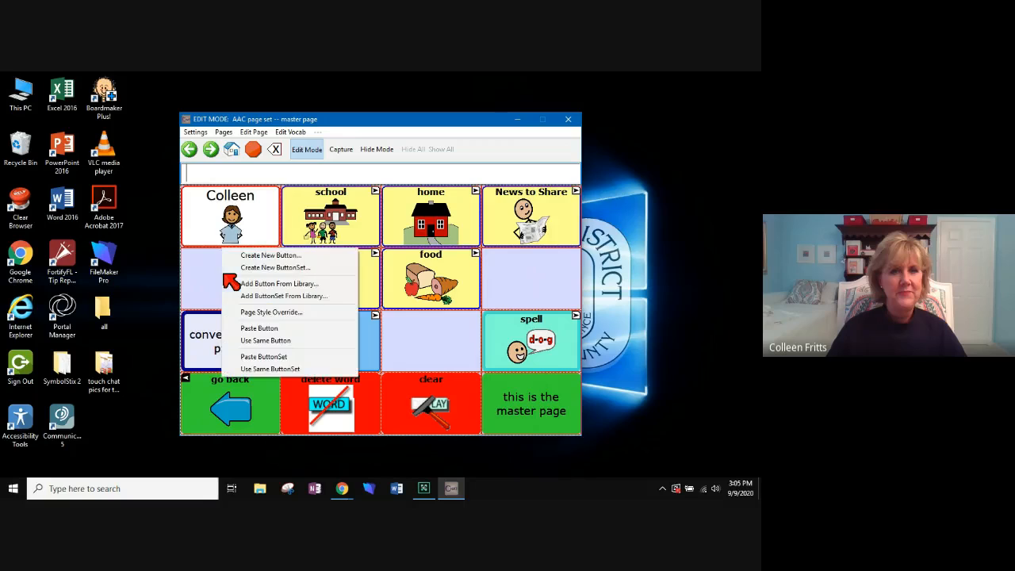
mouse_move(260, 328)
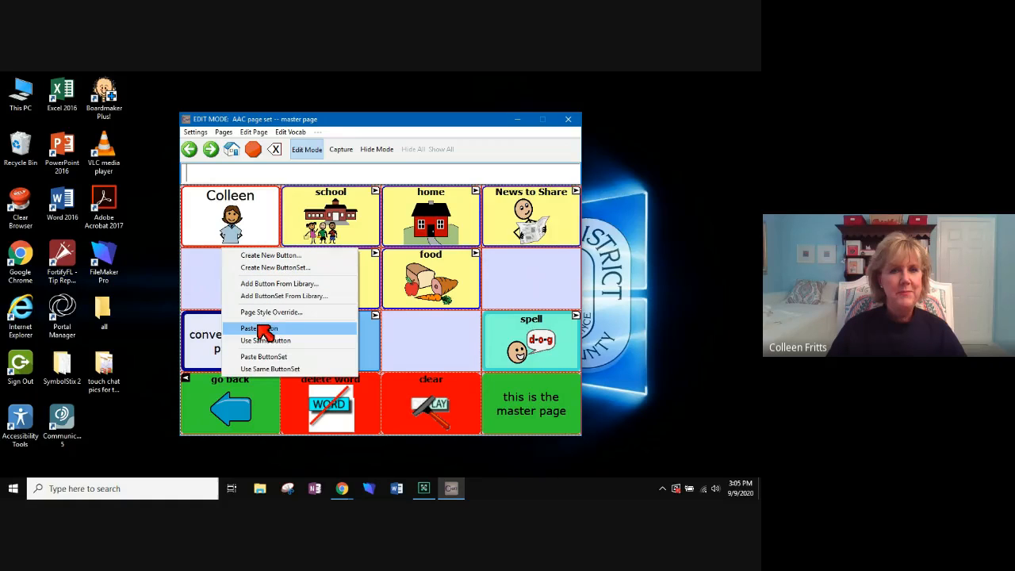
click(260, 328)
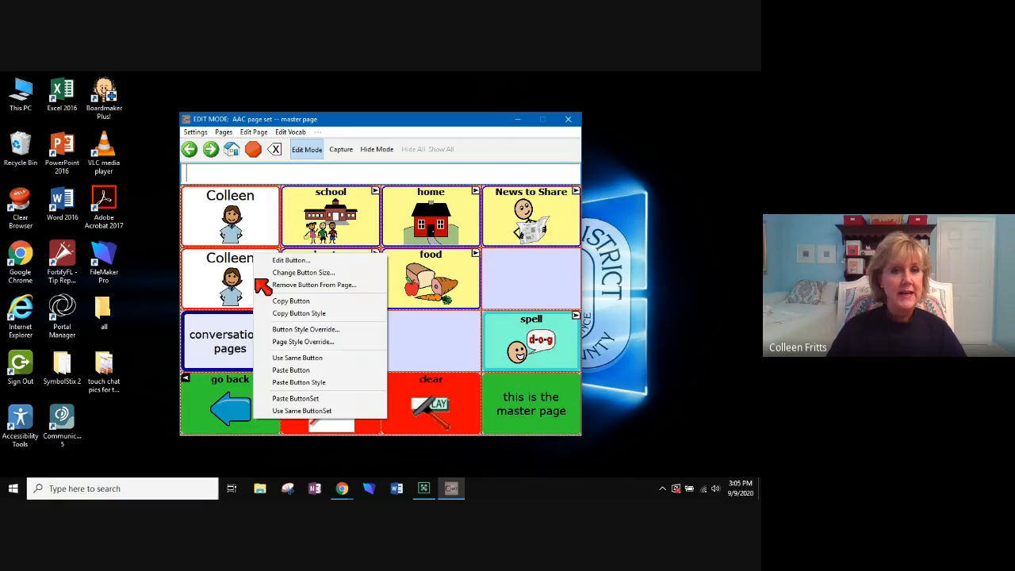
mouse_move(290, 261)
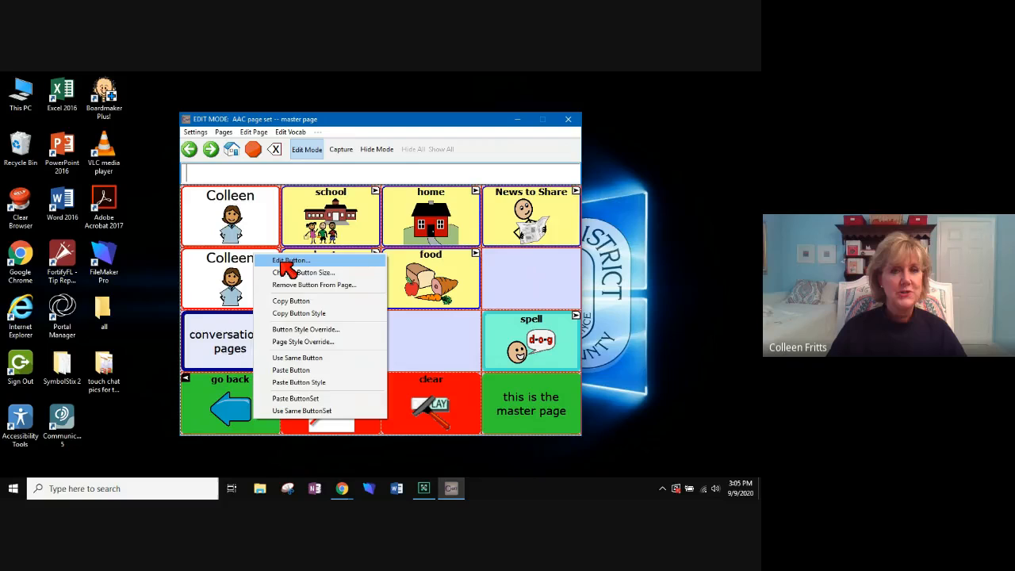
- Relabel the copy 'AT Specialist' with message 'I am an AT Specialist'
click(290, 261)
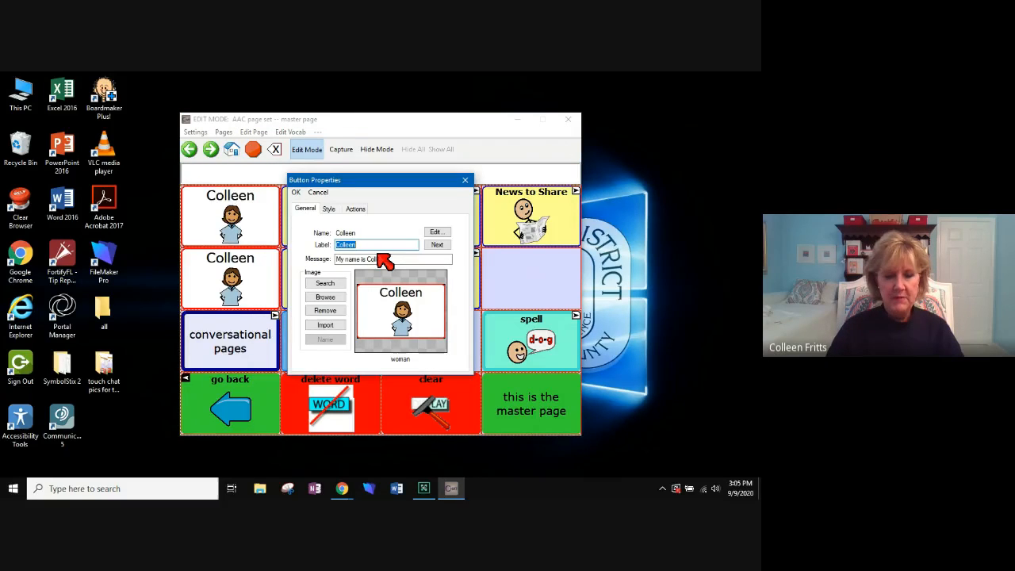
text(A)
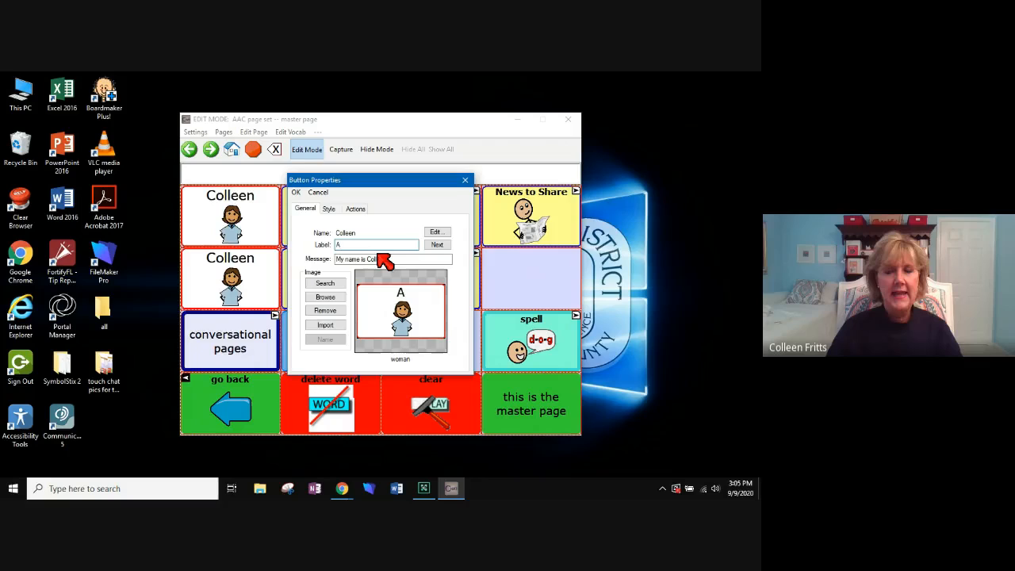
text(T Specialist)
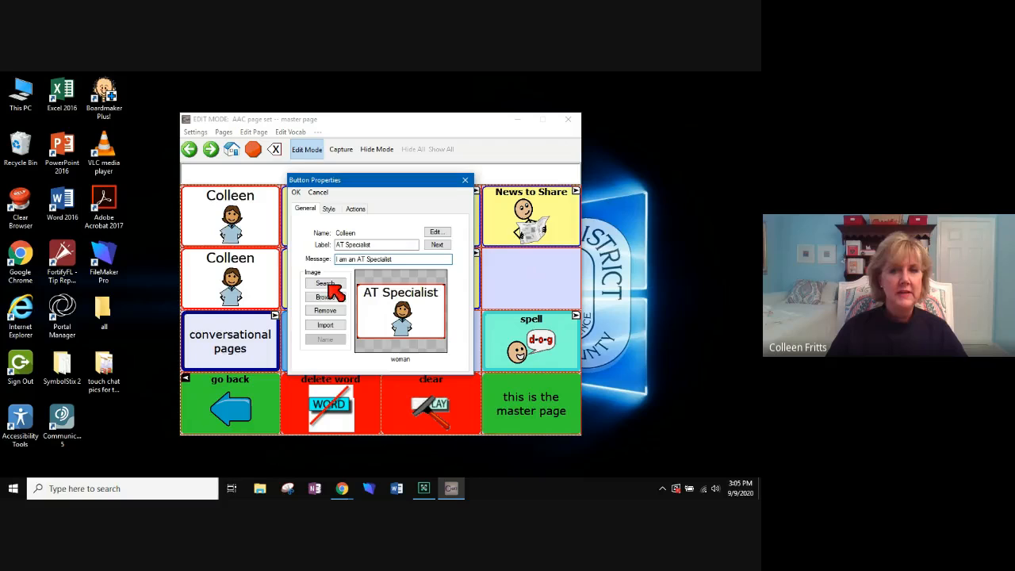
- Give the button the AT specialist symbol and confirm the changes
click(325, 283)
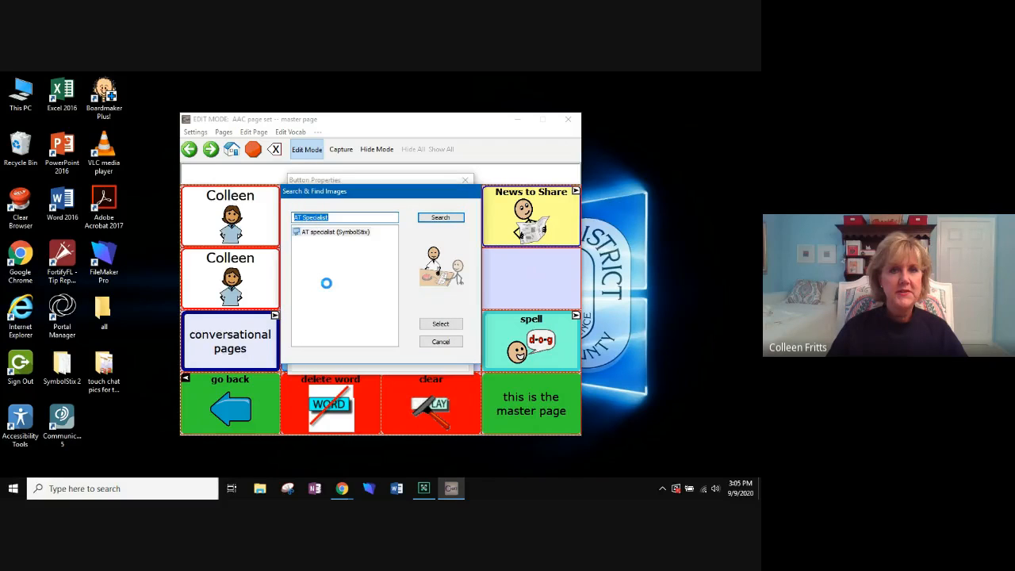
click(333, 231)
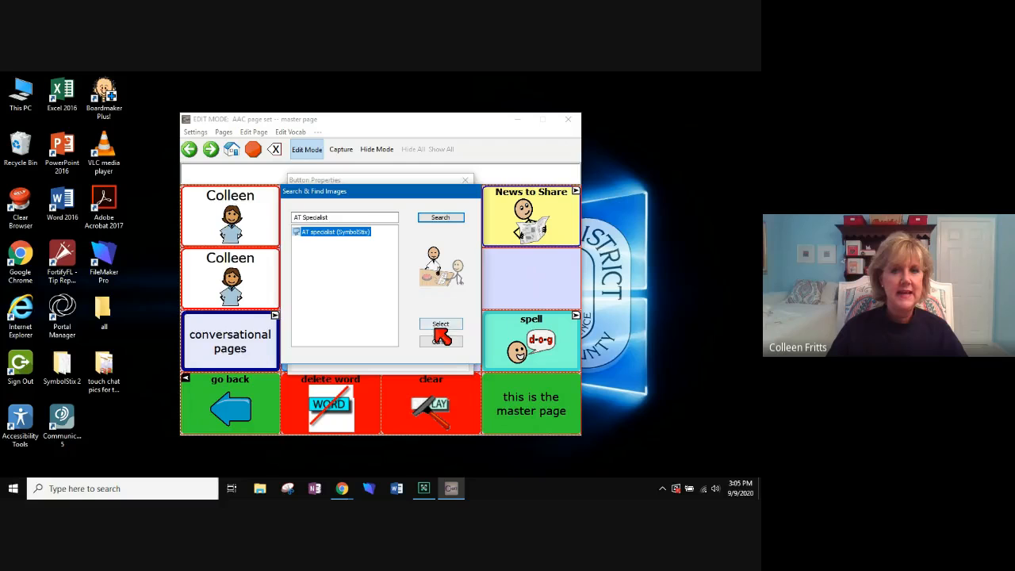
click(440, 325)
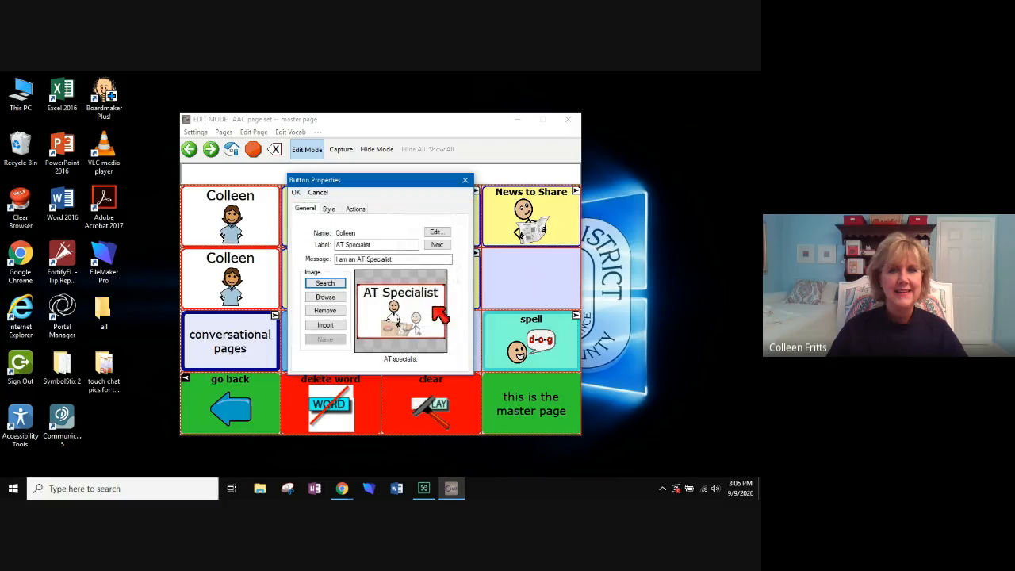
click(296, 192)
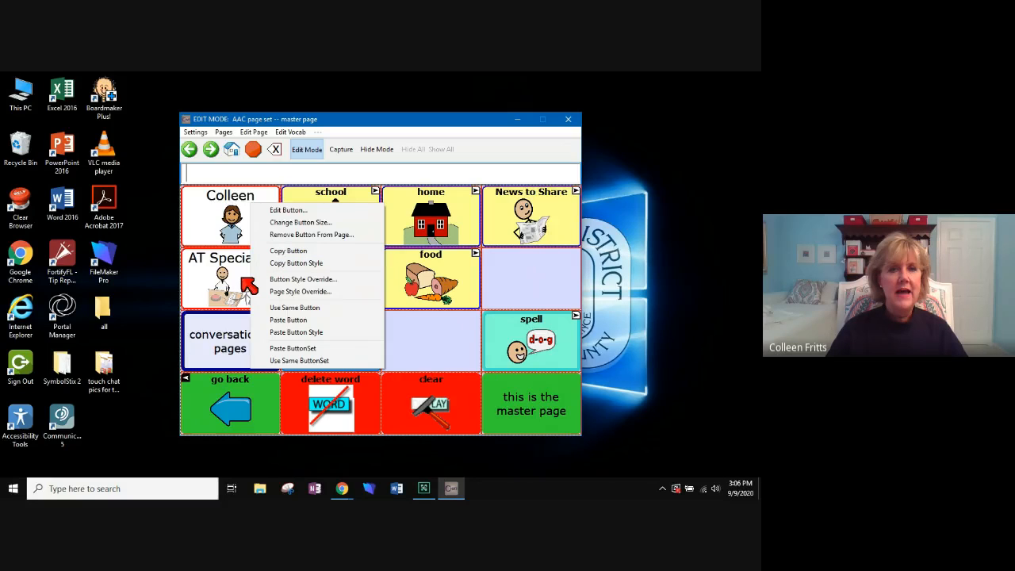
mouse_move(288, 319)
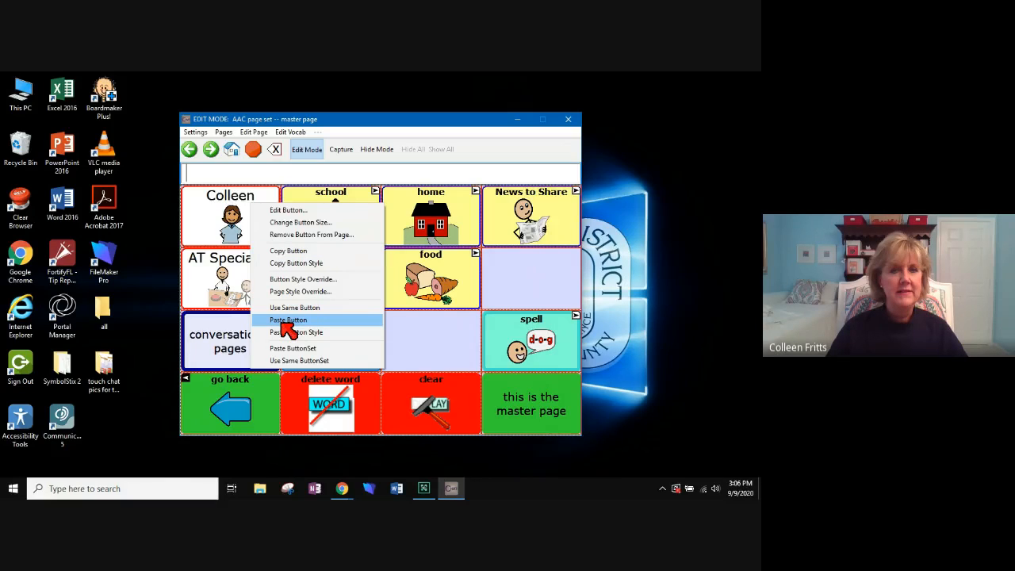
mouse_move(294, 214)
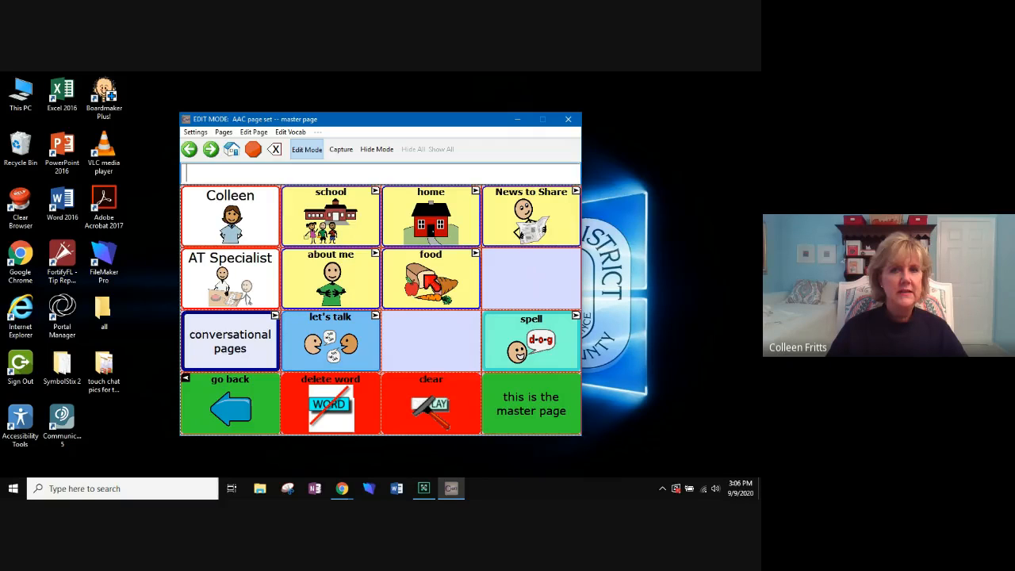
- Try the food and lunch pages, exit edit mode, and clear the 'Dinner lunch' message bar
click(431, 277)
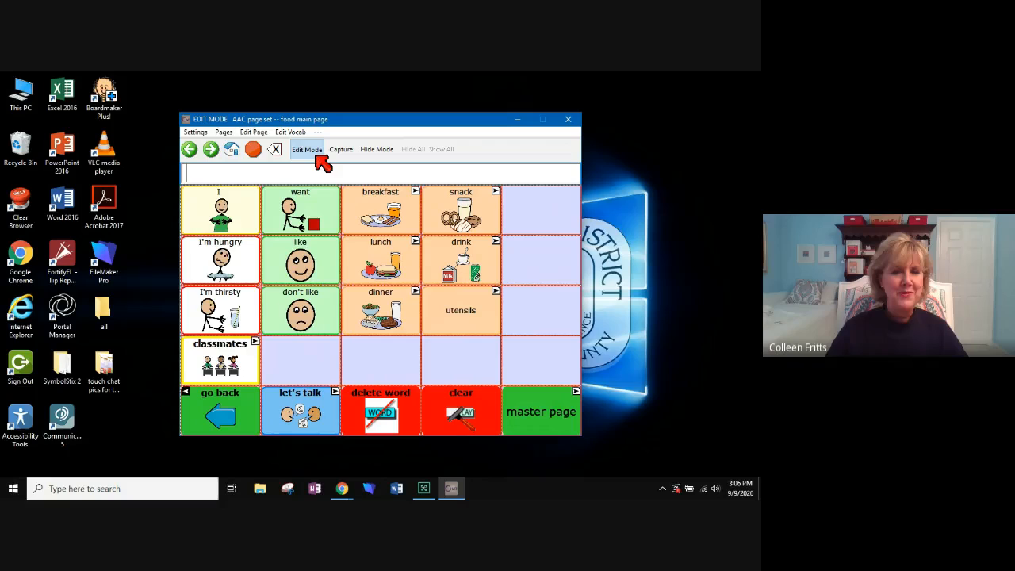
mouse_move(369, 359)
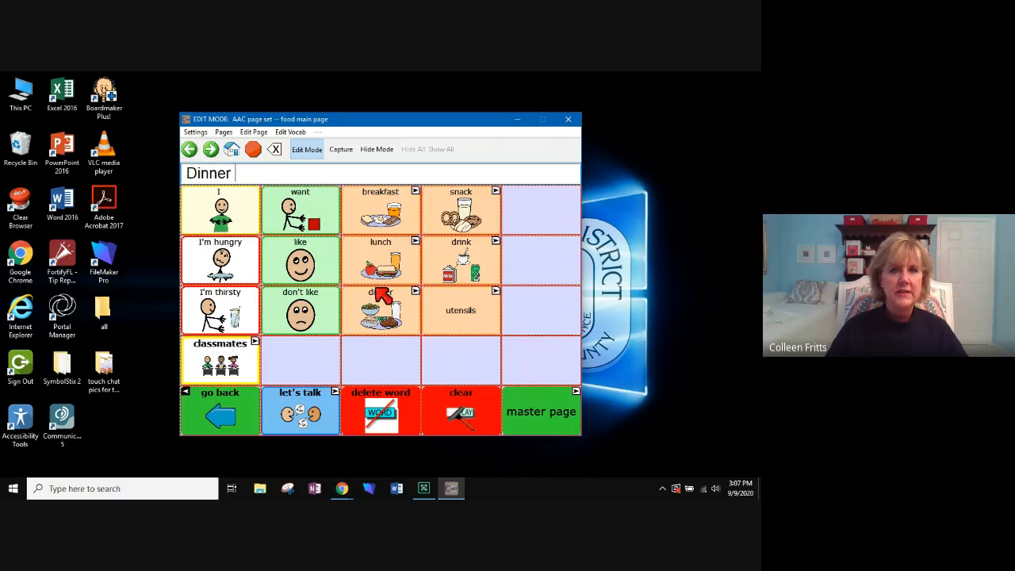
click(380, 260)
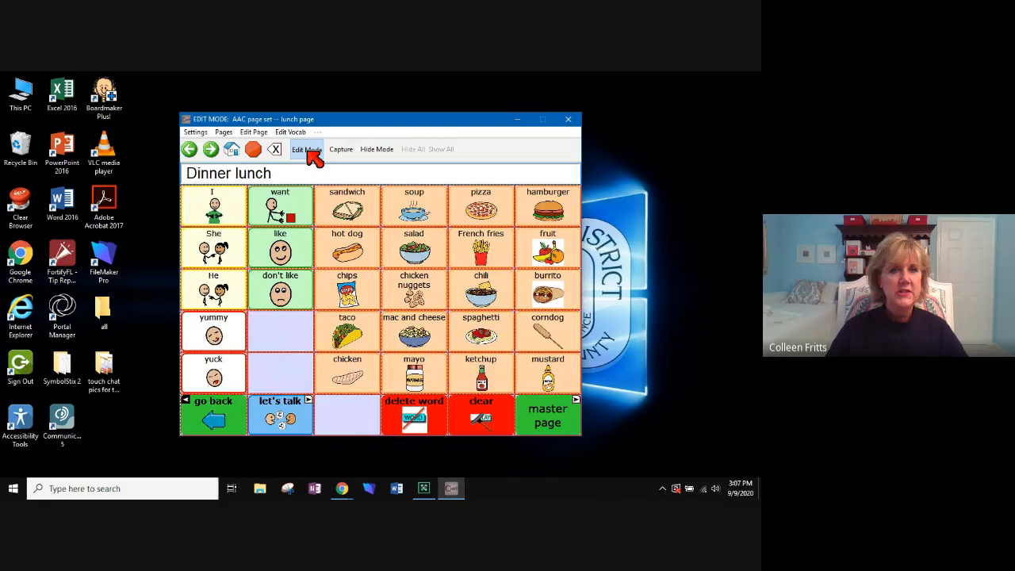
click(305, 149)
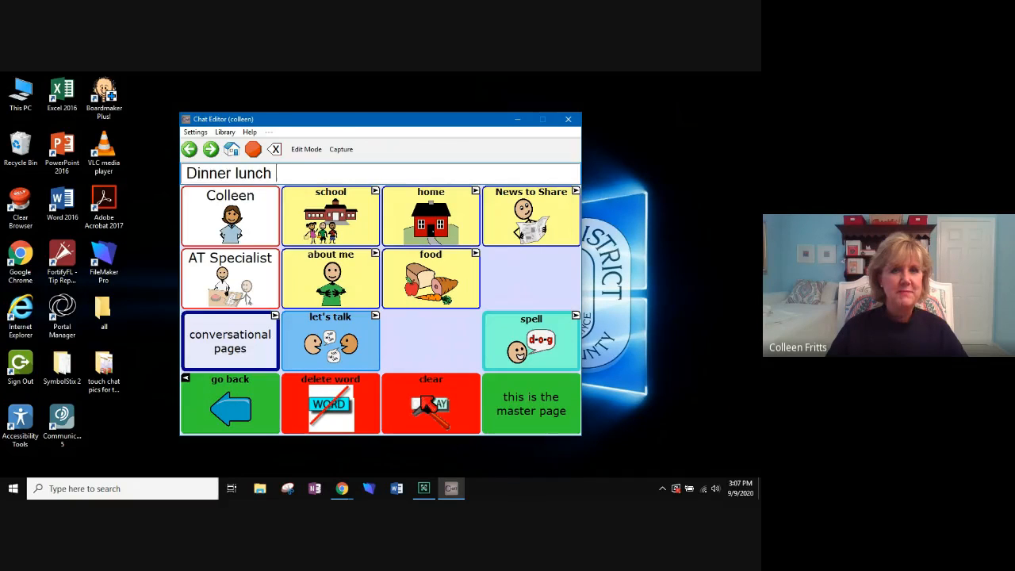
click(431, 405)
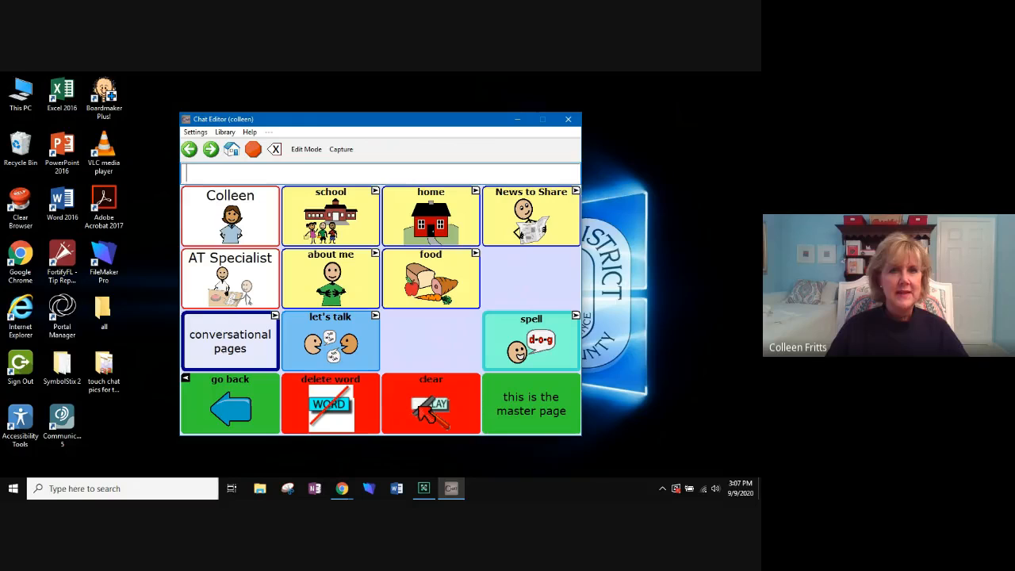